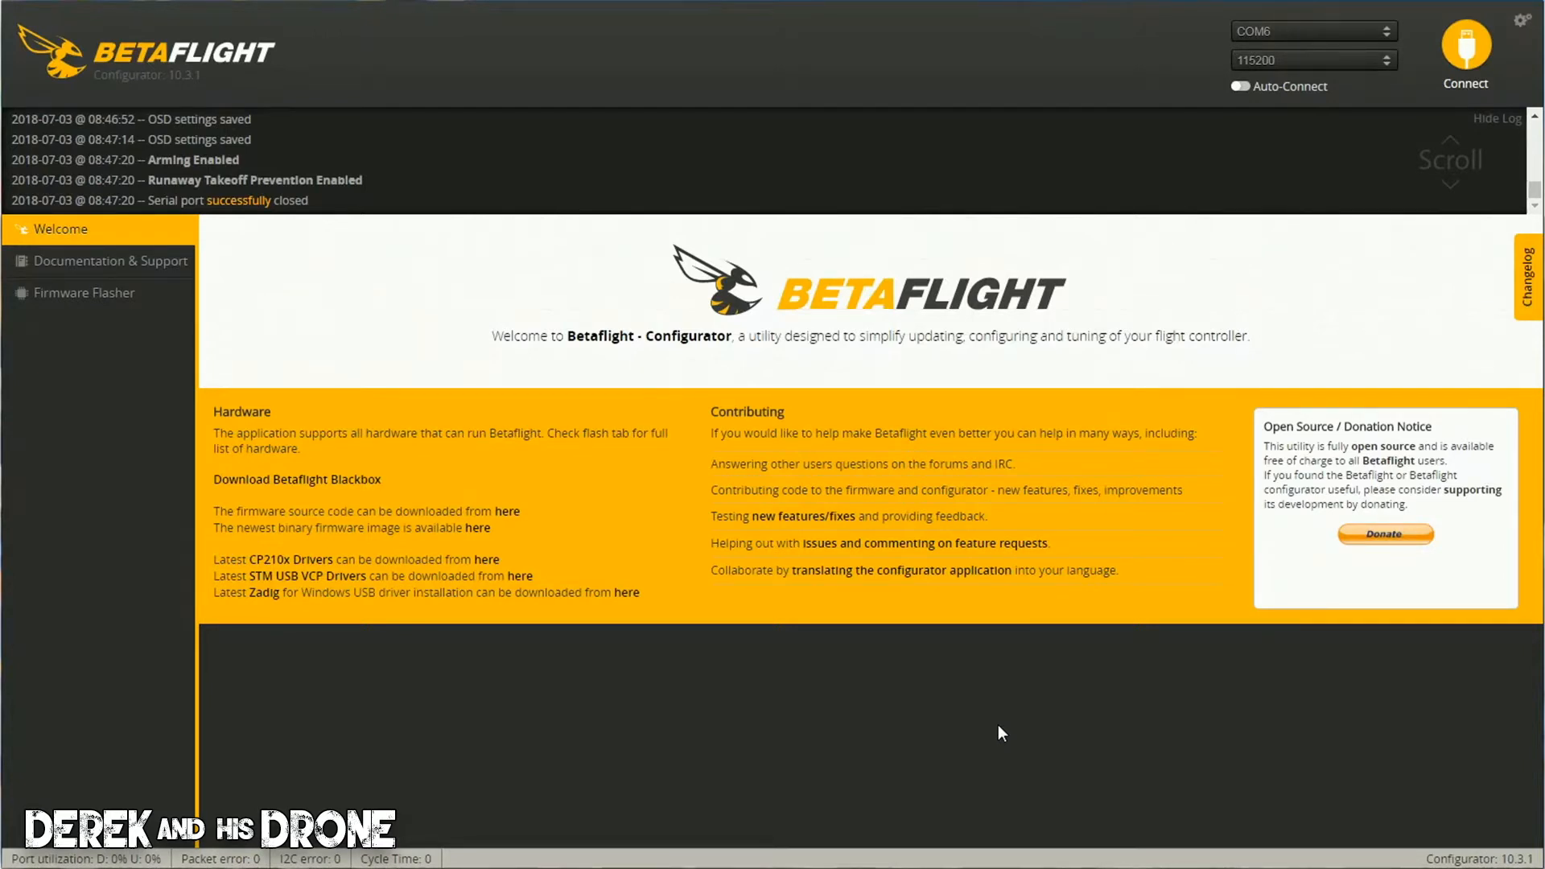
Connect to the flight controller on port COM13.
left_click(1313, 30)
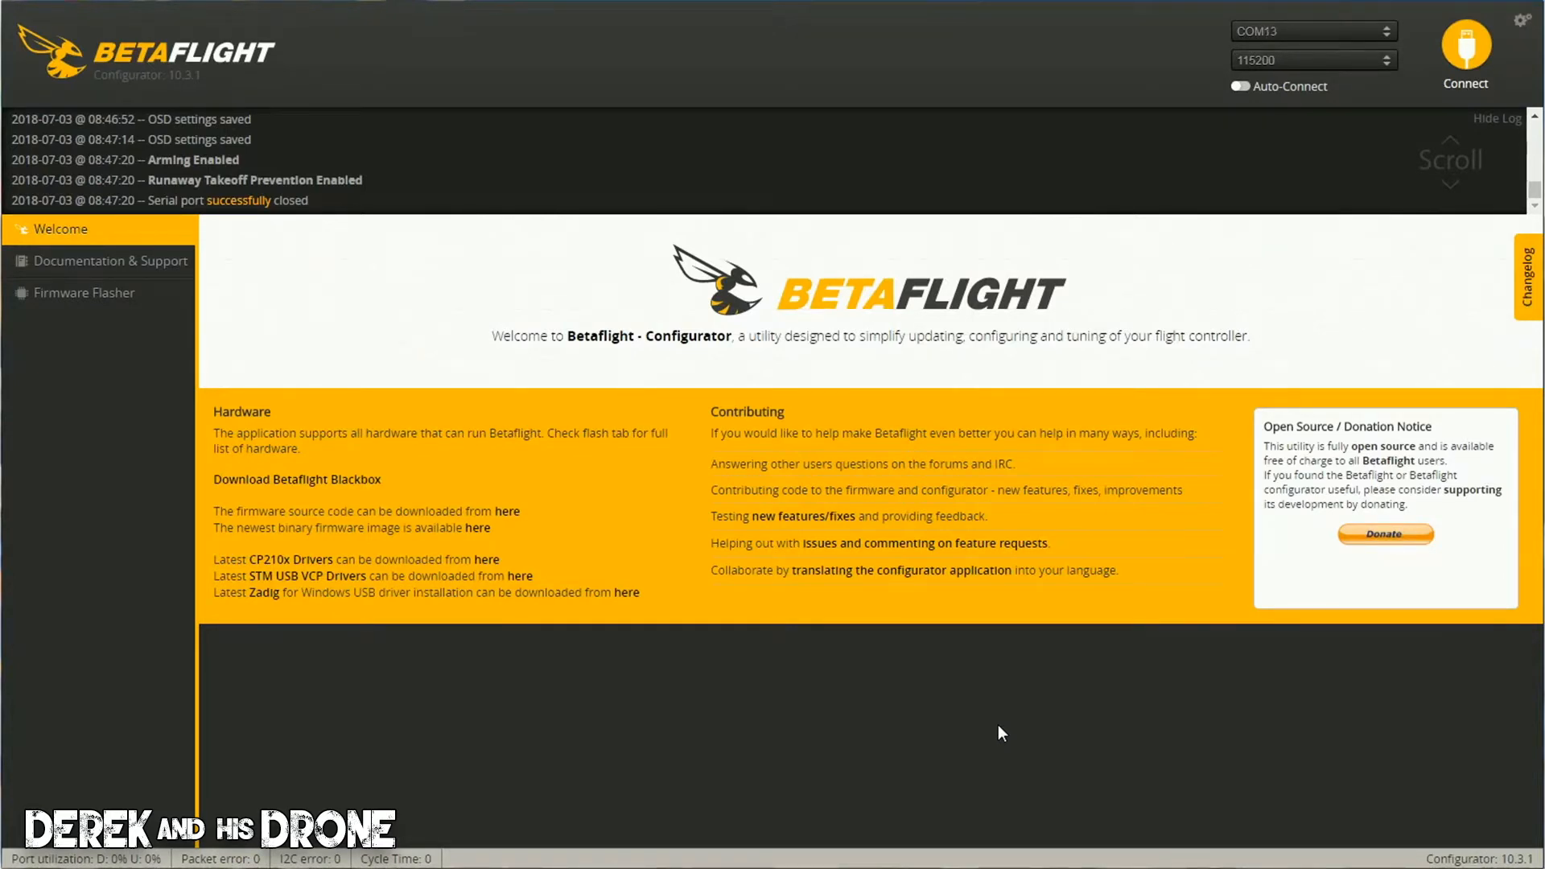
mouse_move(1276, 338)
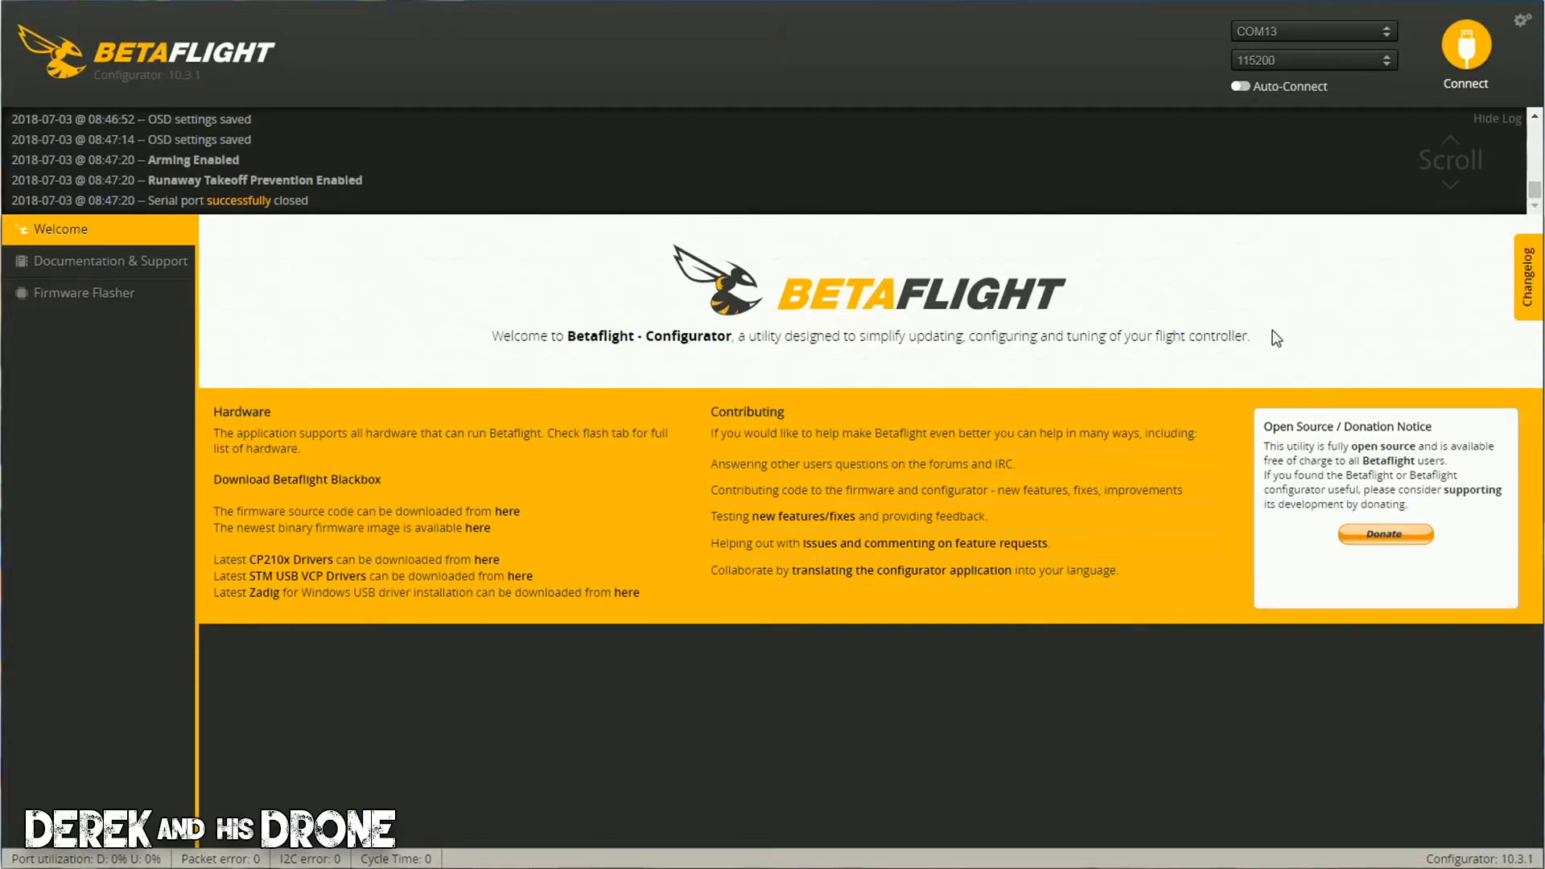
left_click(1465, 50)
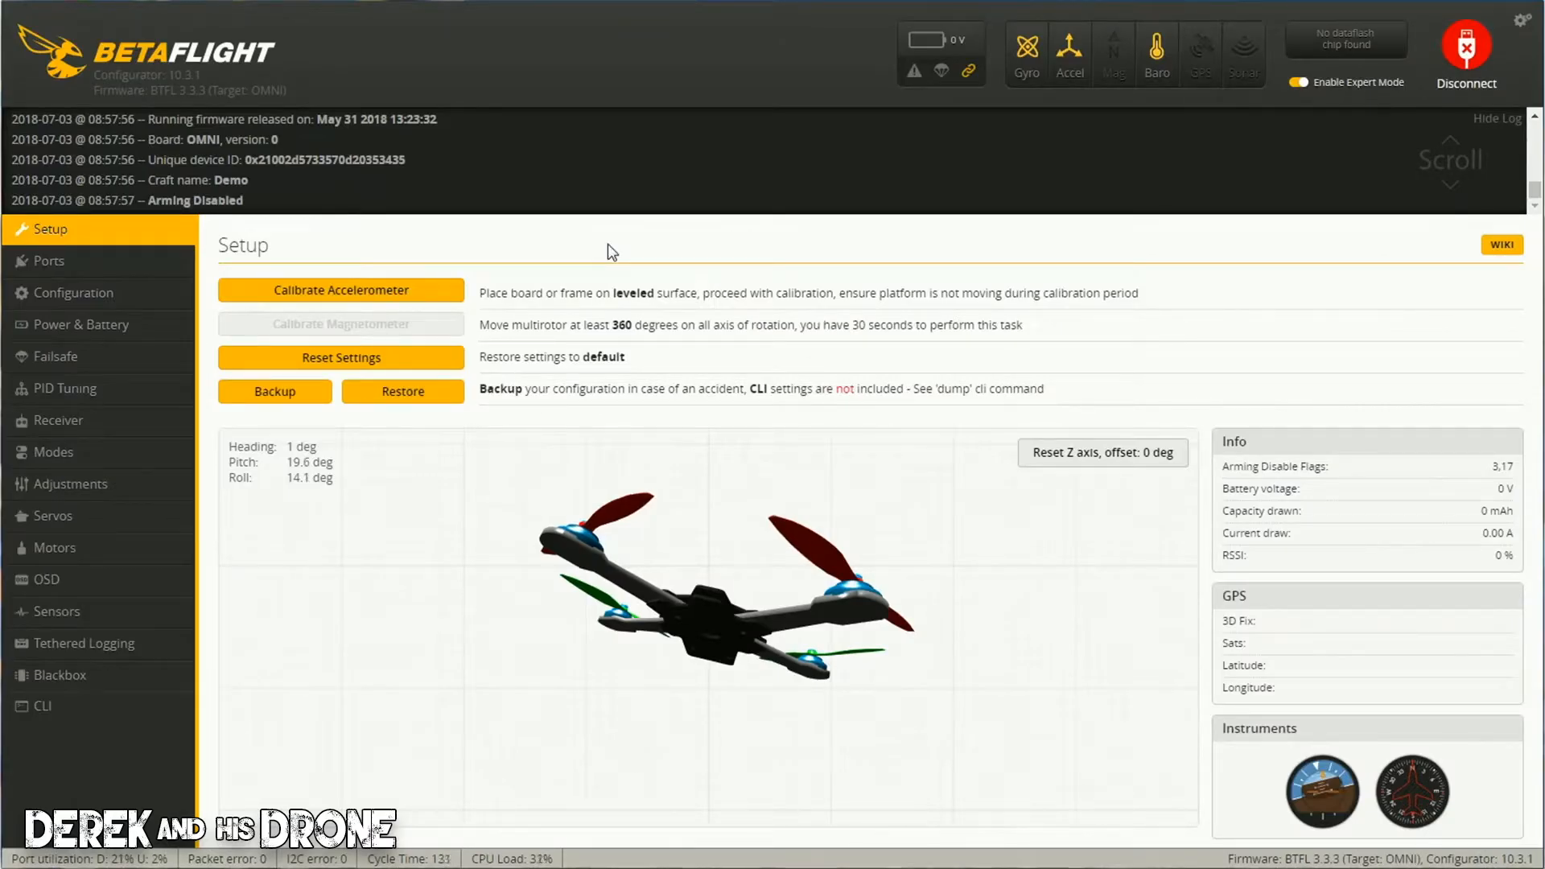
mouse_move(64, 236)
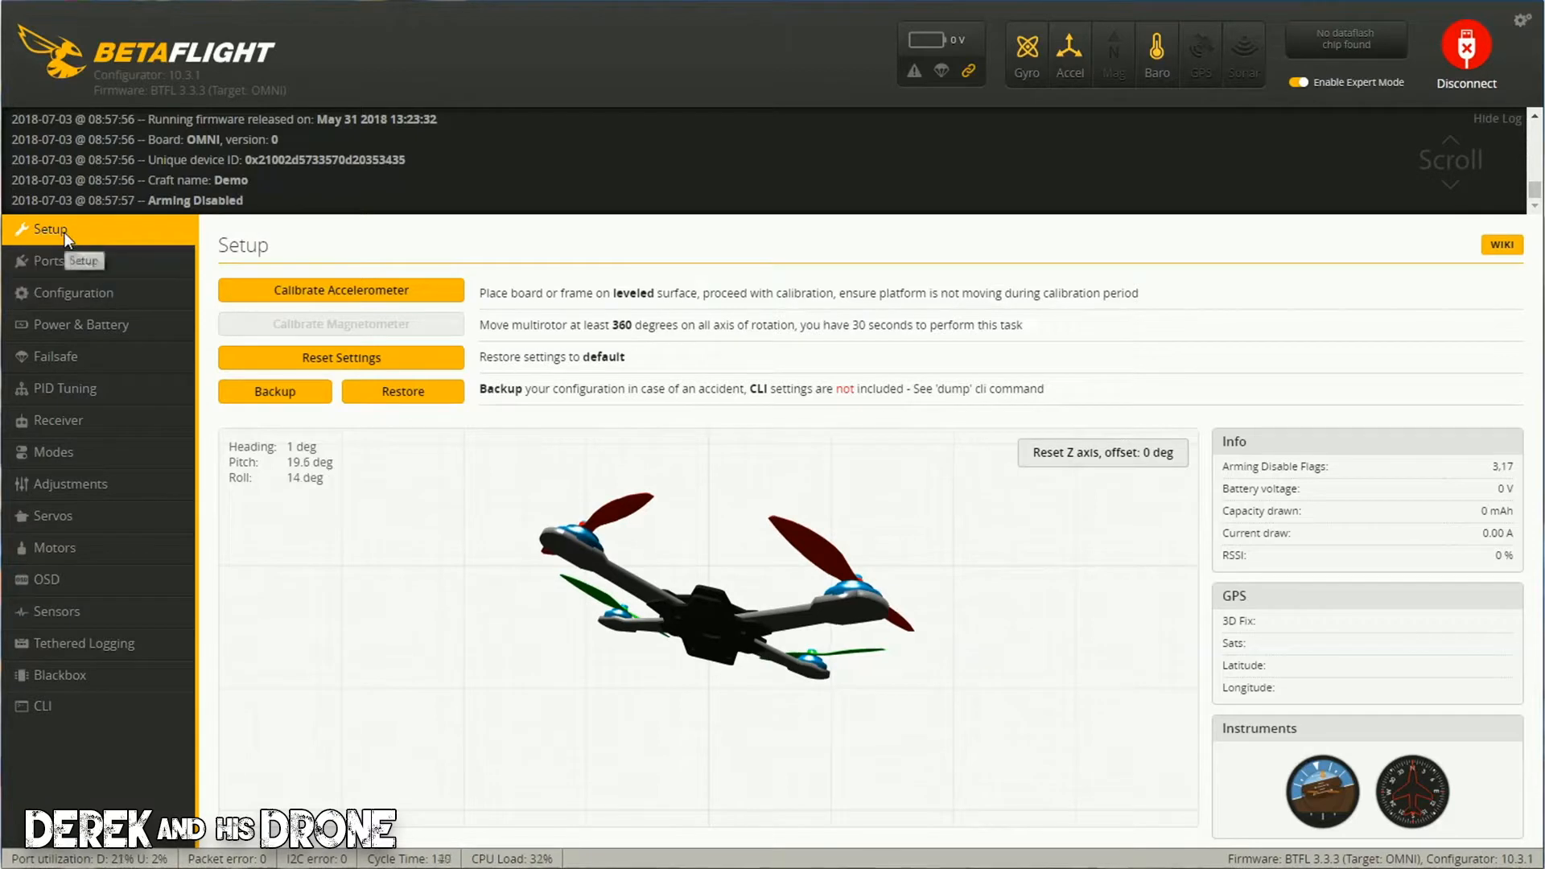
mouse_move(721, 455)
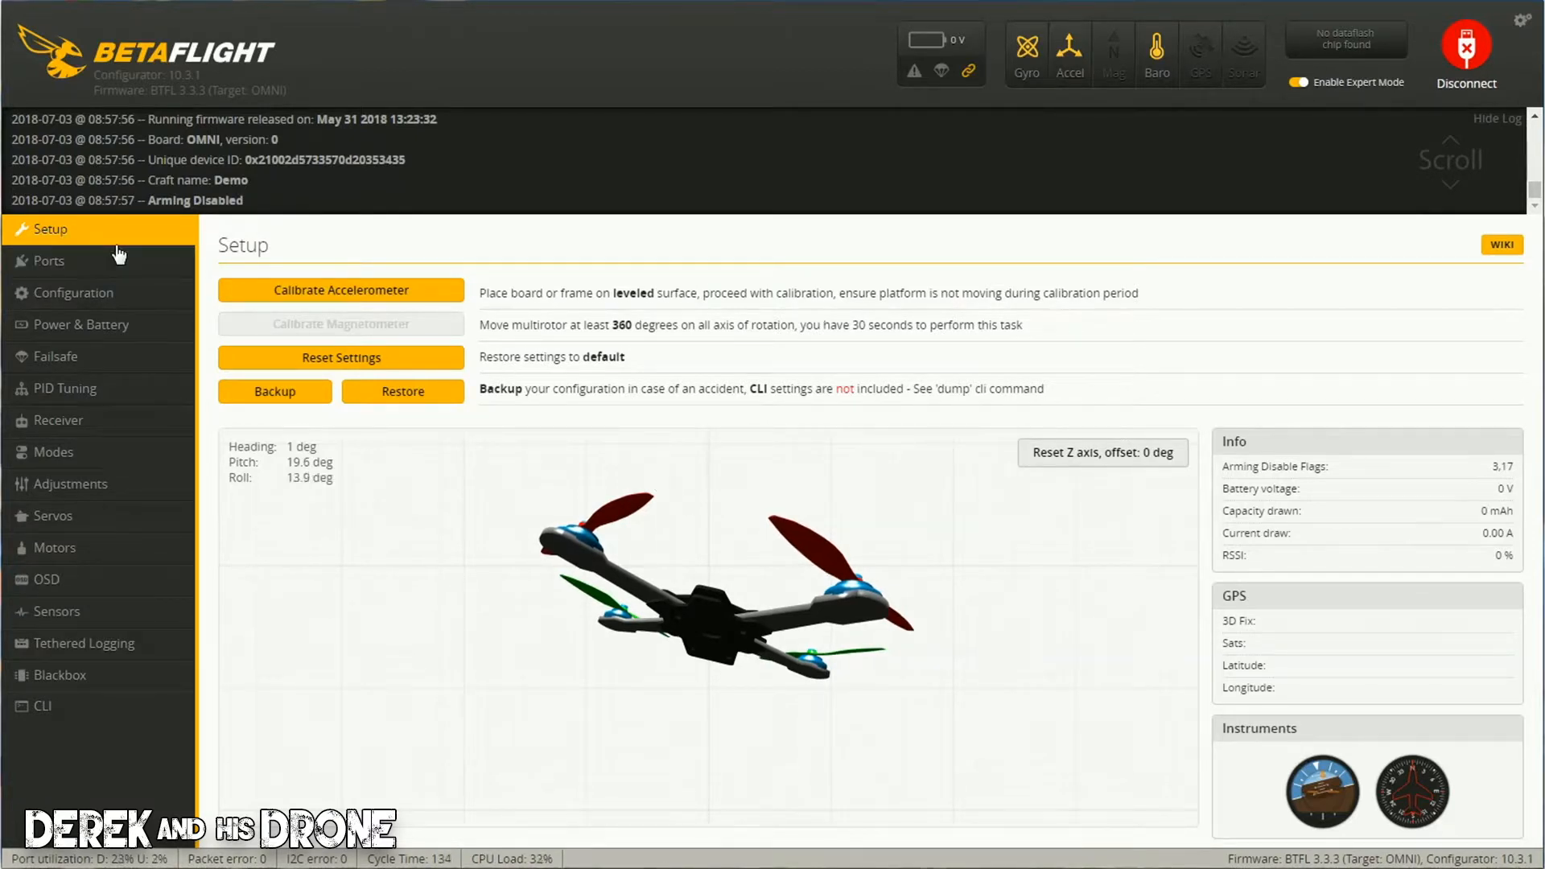
mouse_move(69, 705)
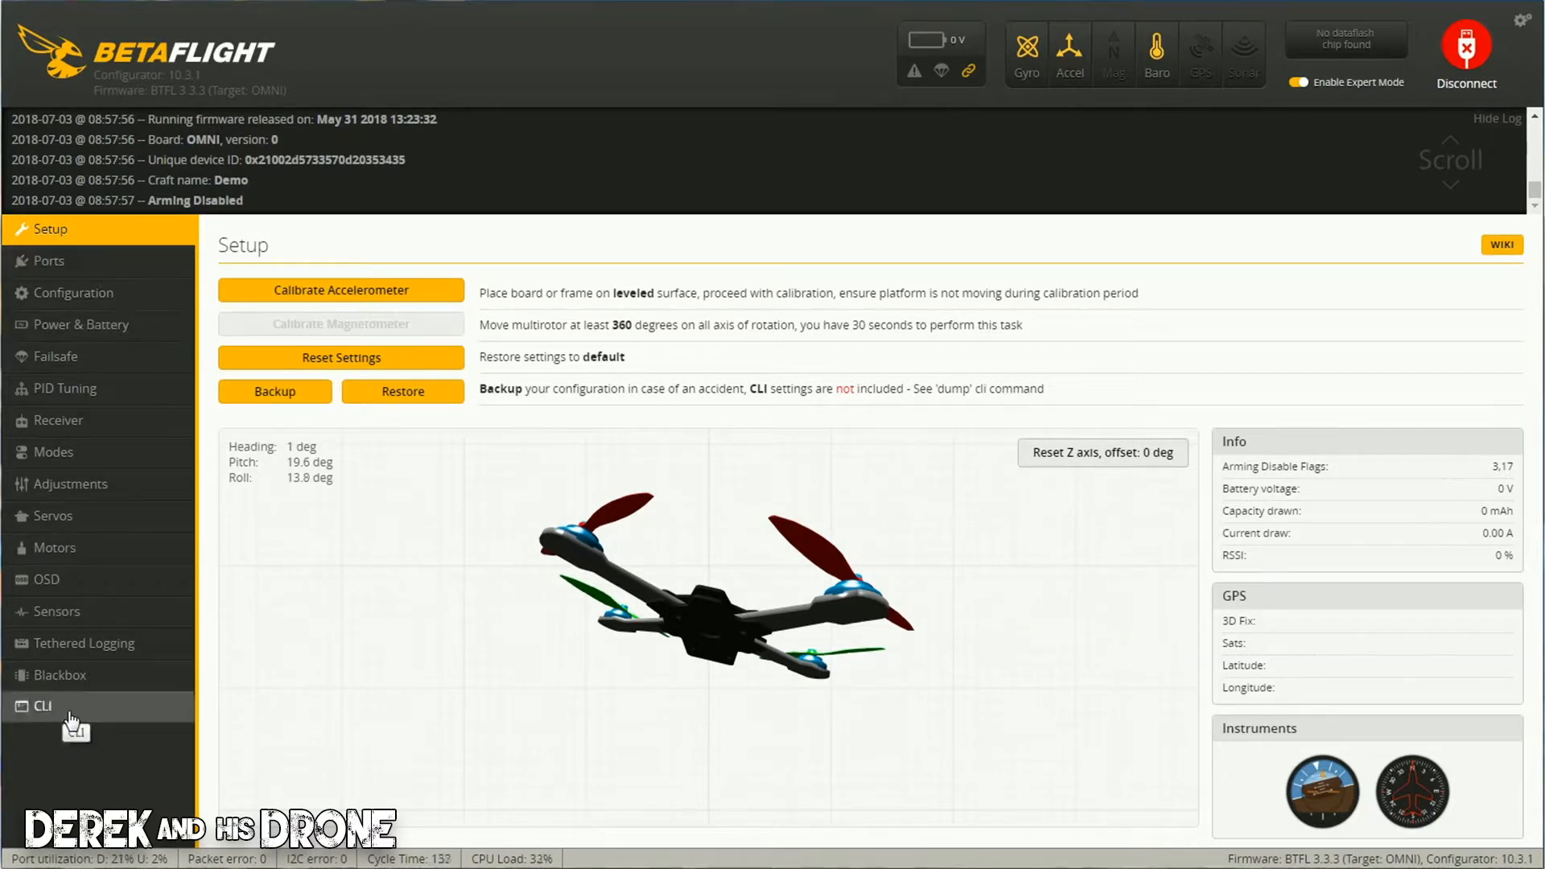
Run the diff command in the CLI to list settings changed from defaults.
left_click(42, 704)
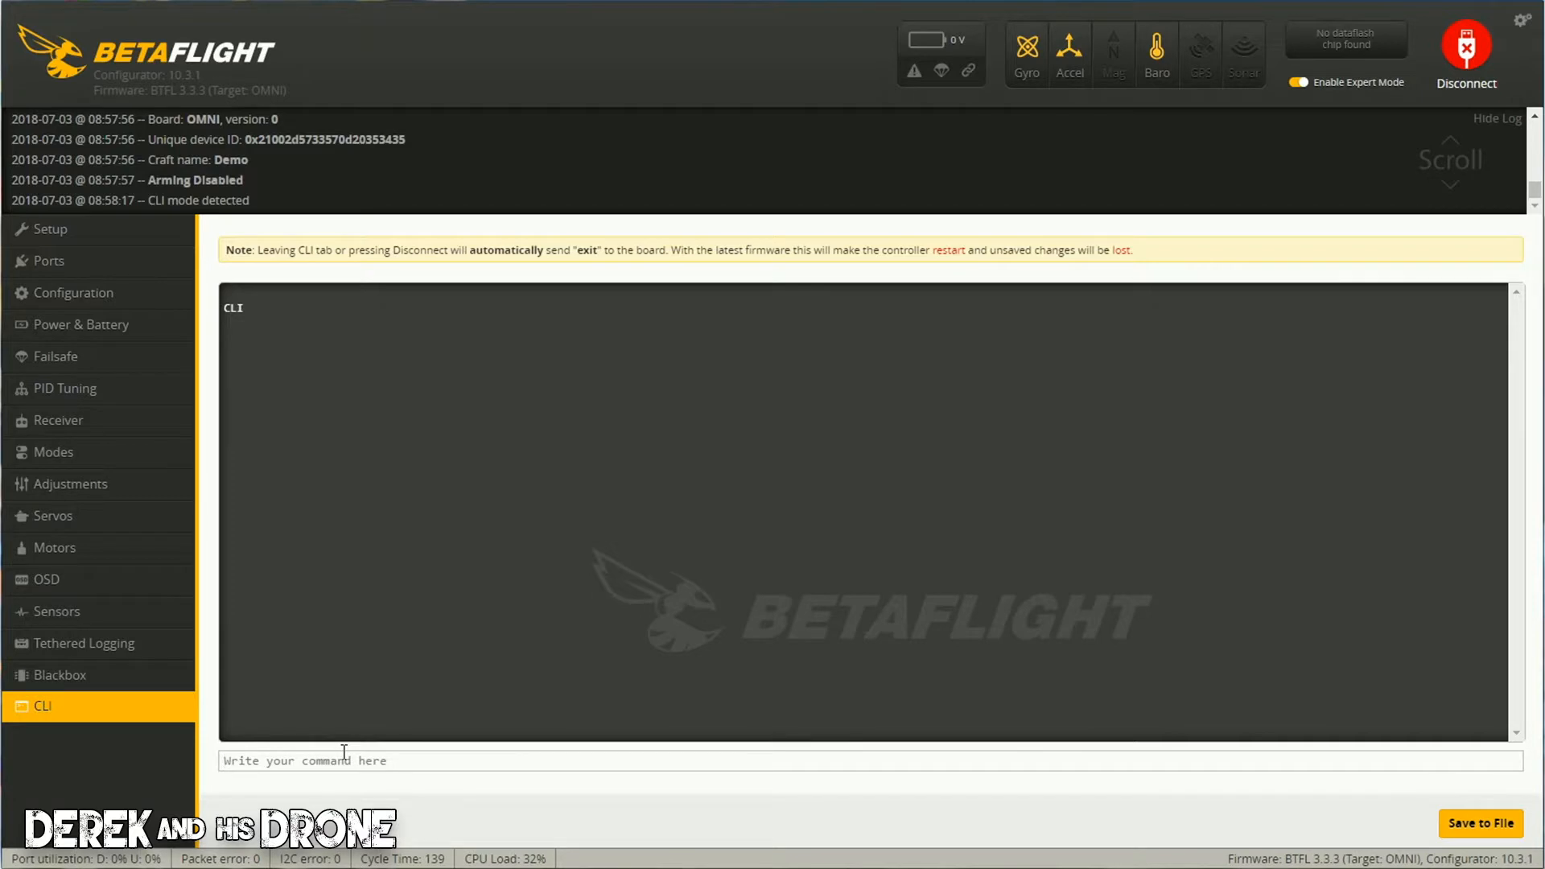
type("diff")
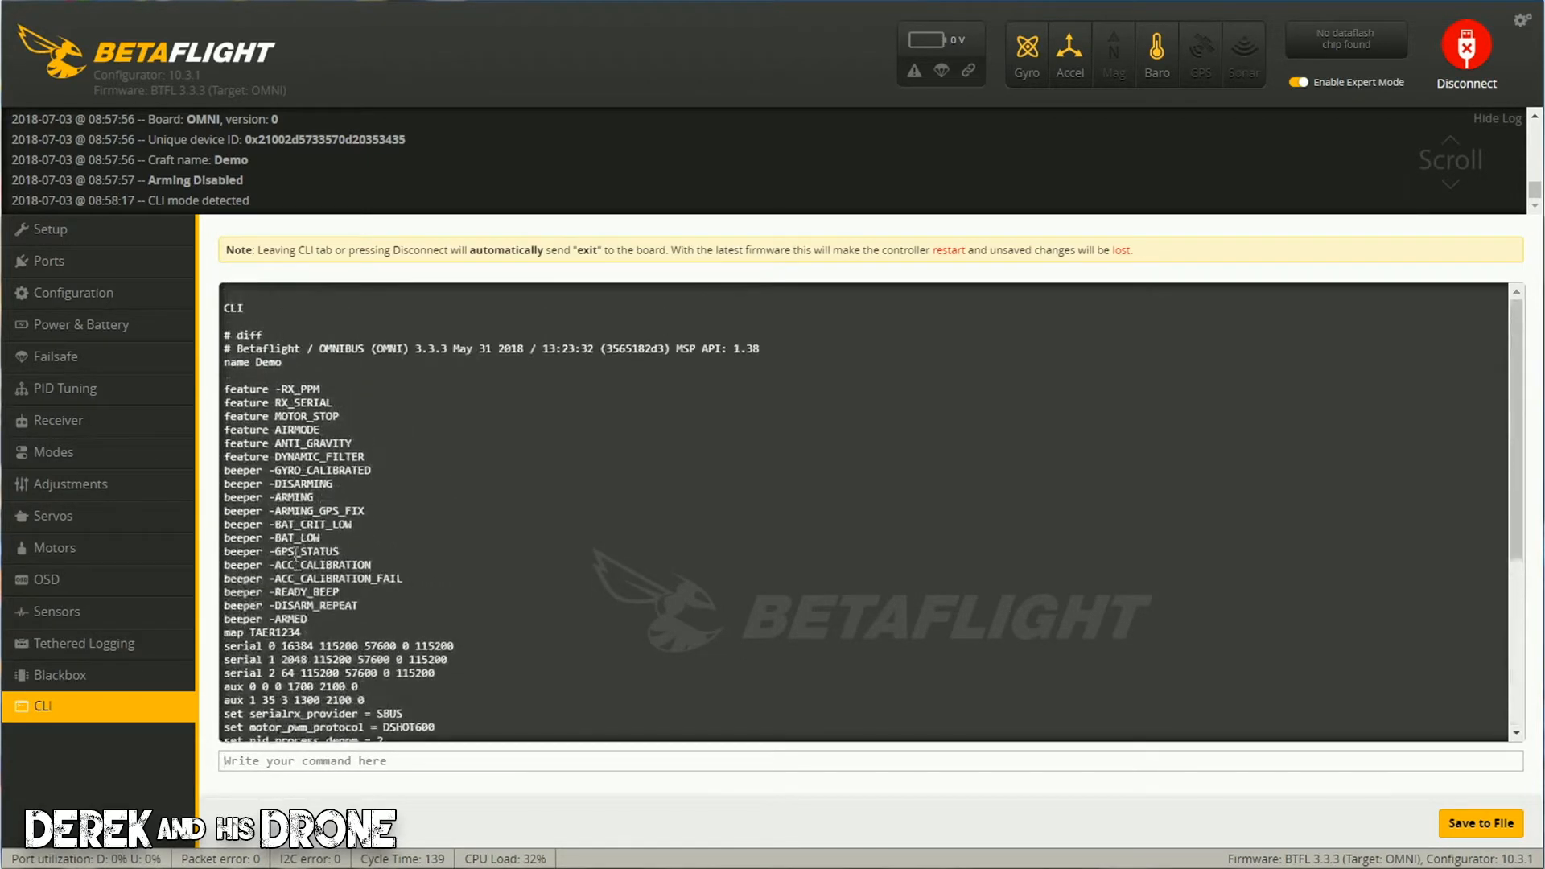
scroll("down", 3)
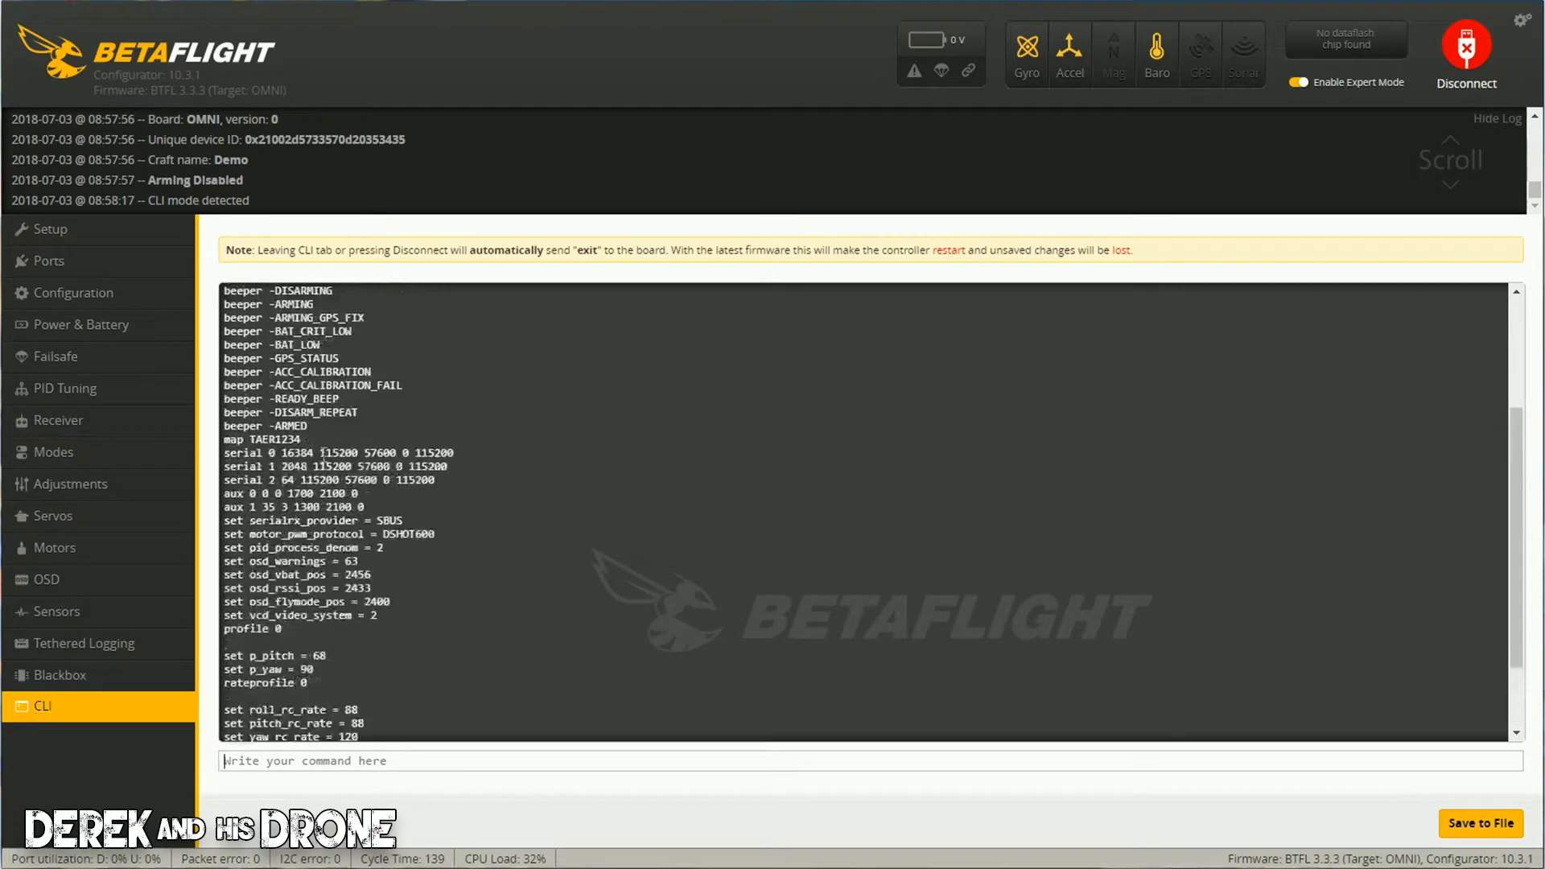
type("diff")
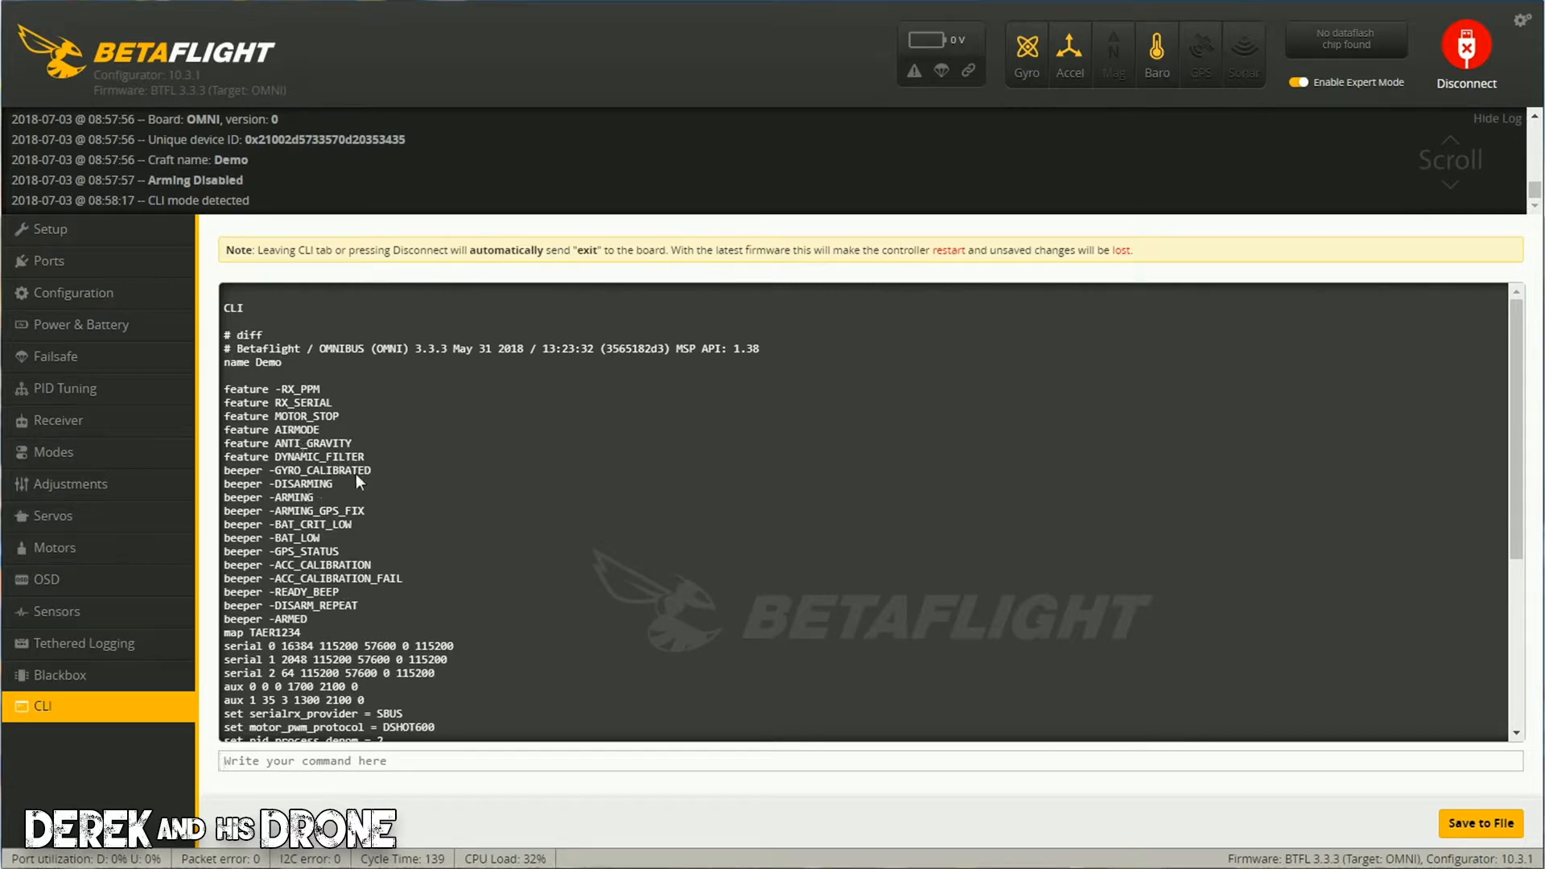
scroll("down", 3)
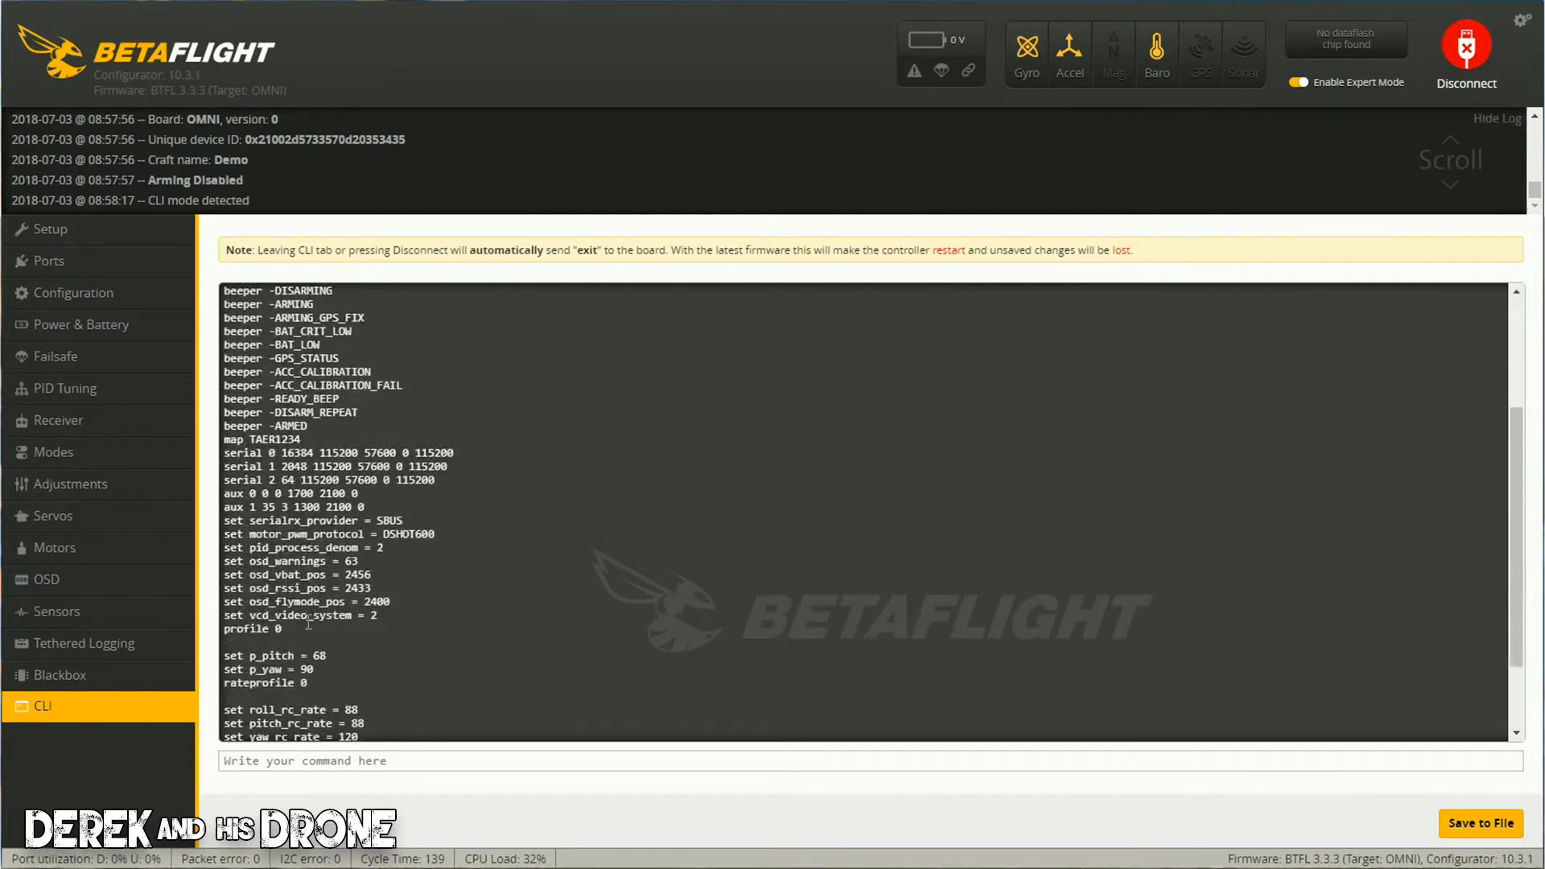
scroll("down", 3)
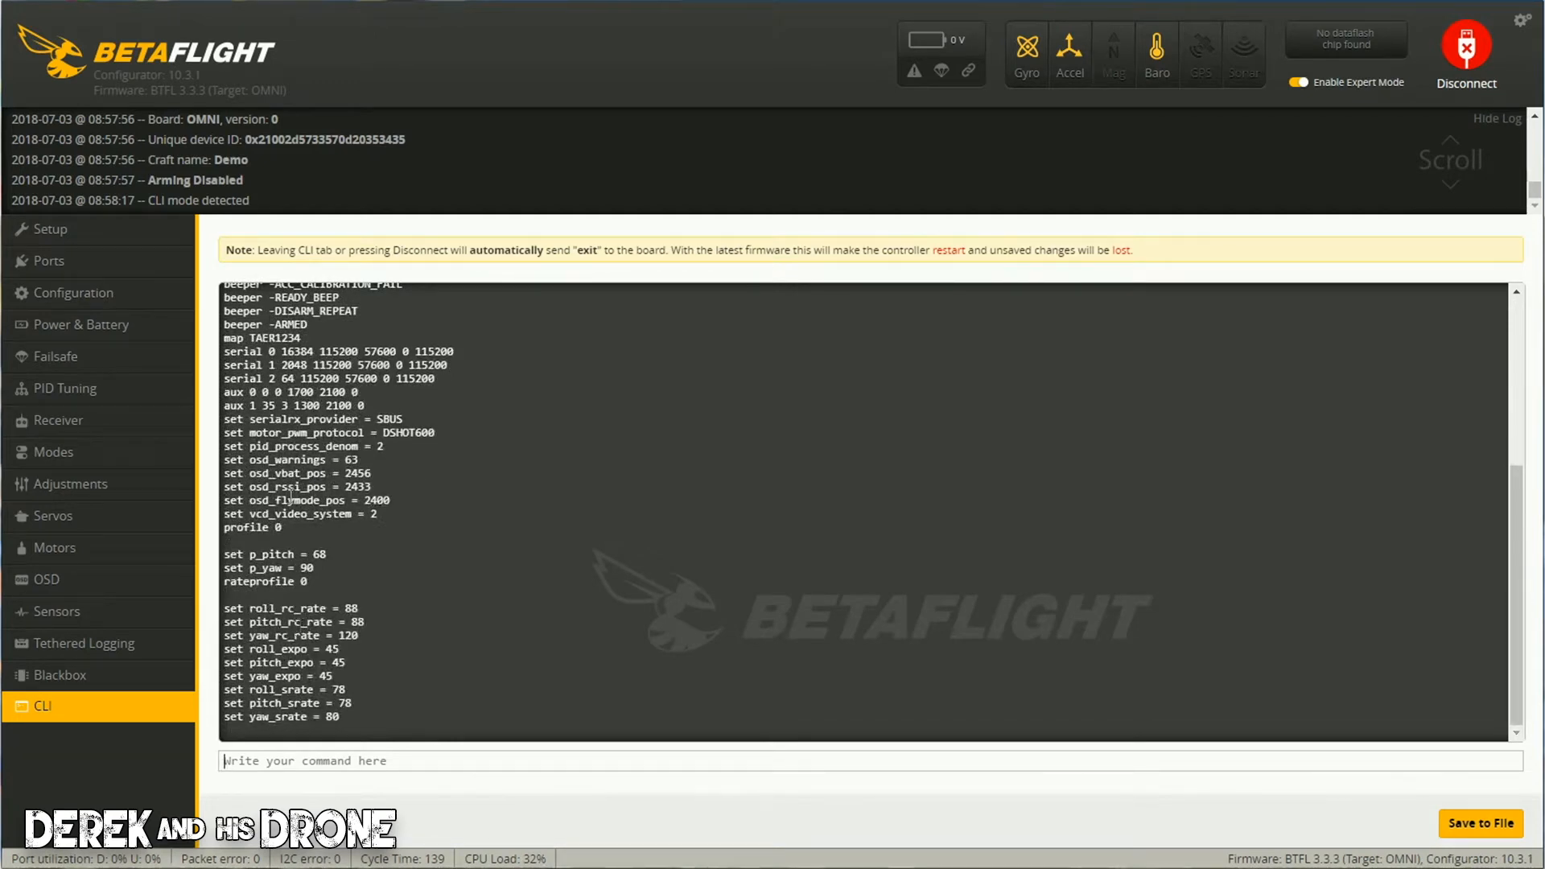
mouse_move(306, 547)
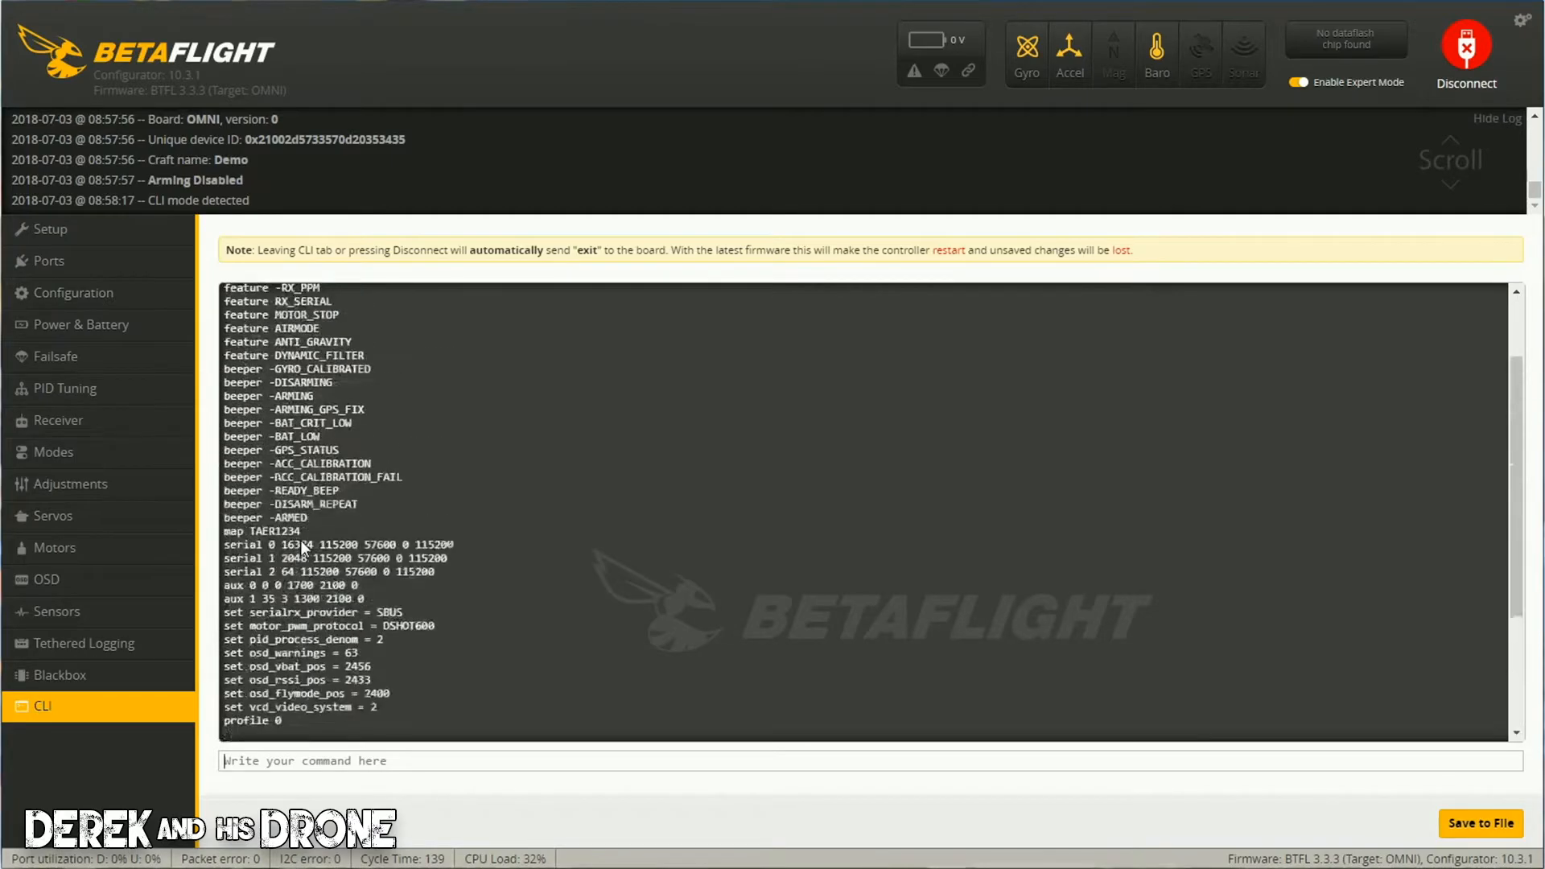
type("diff")
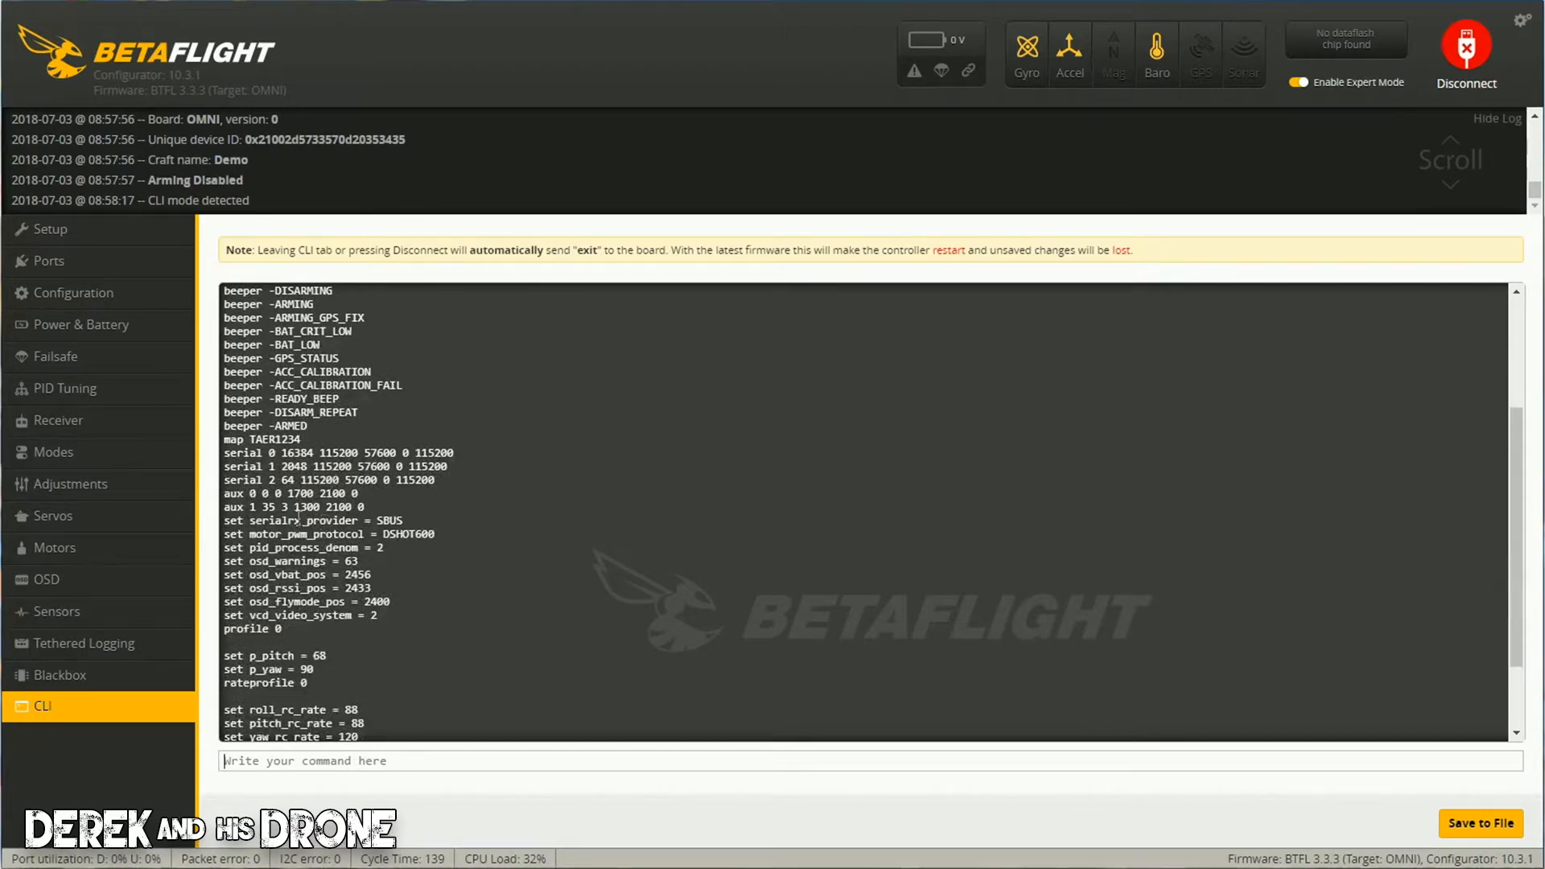
mouse_move(291, 645)
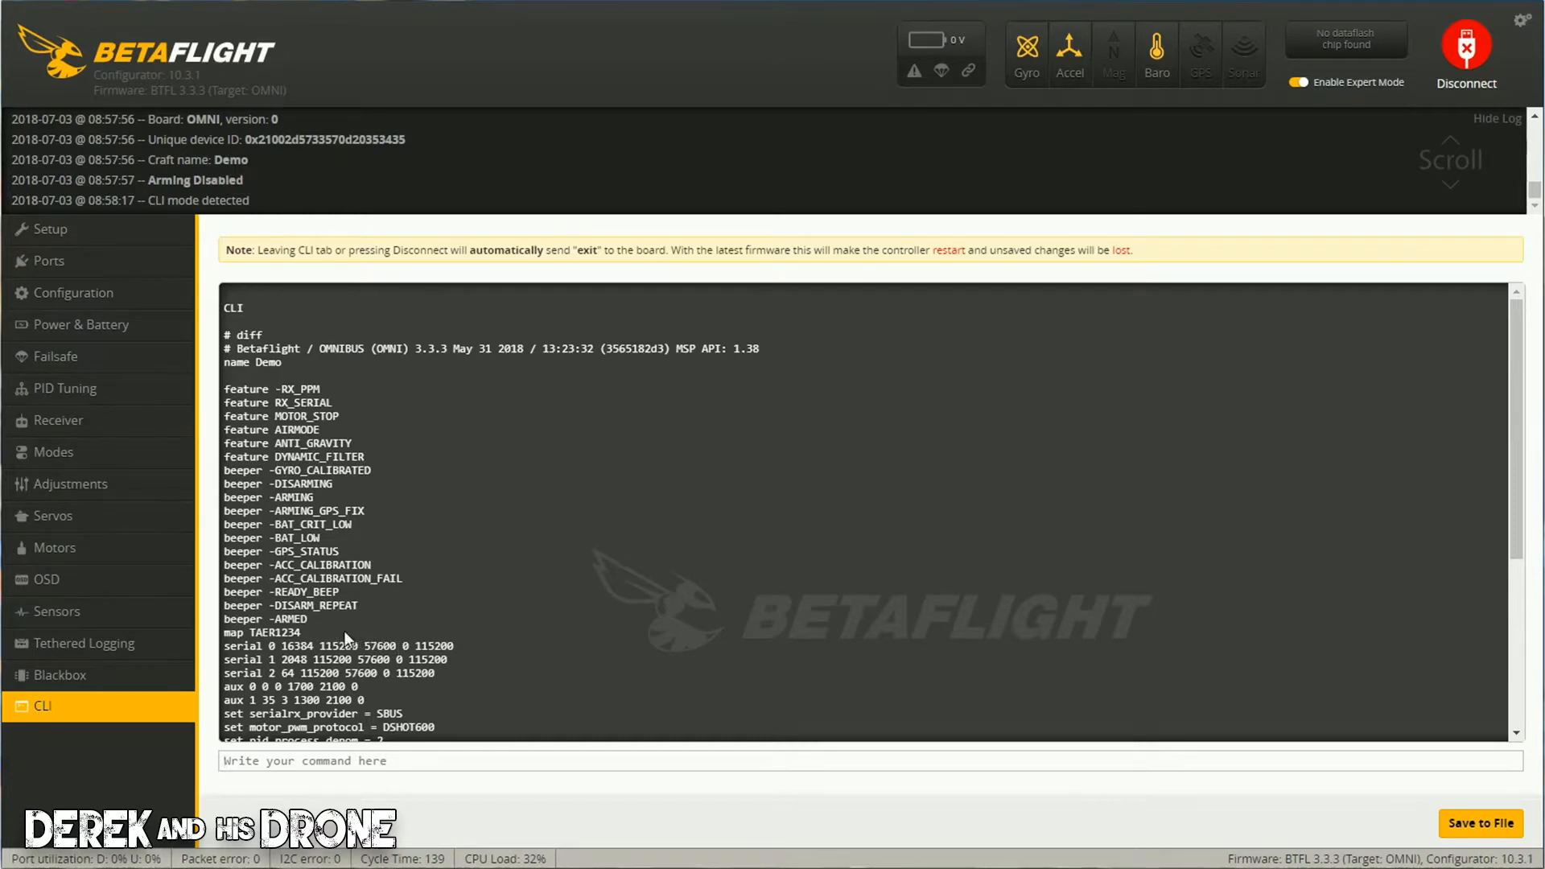
left_click(304, 760)
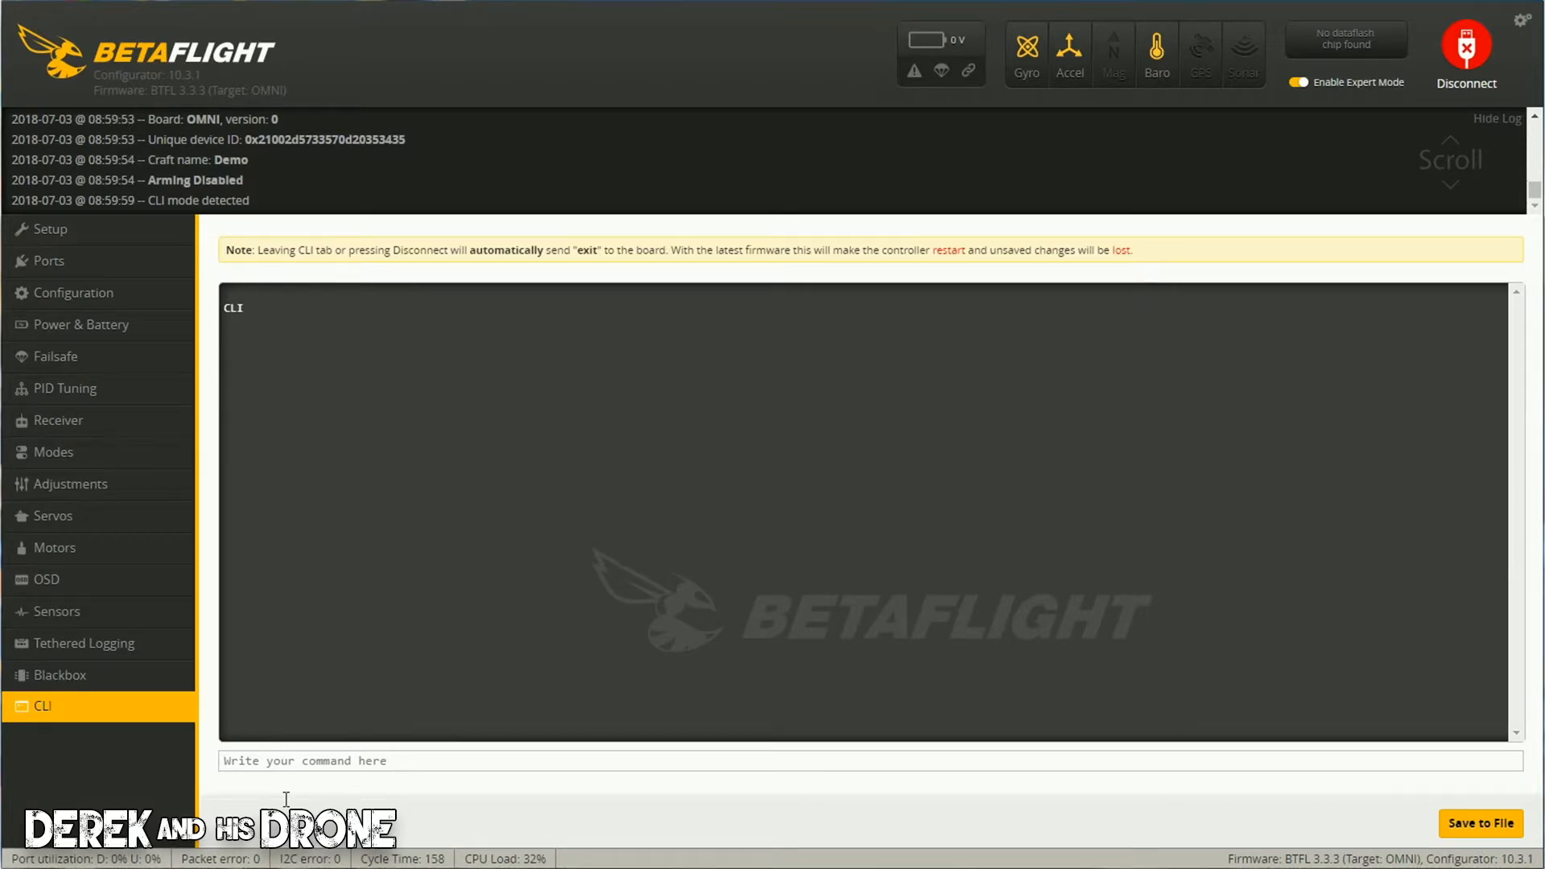
Focus the CLI command box after reconnection and begin entering the dump command.
left_click(395, 761)
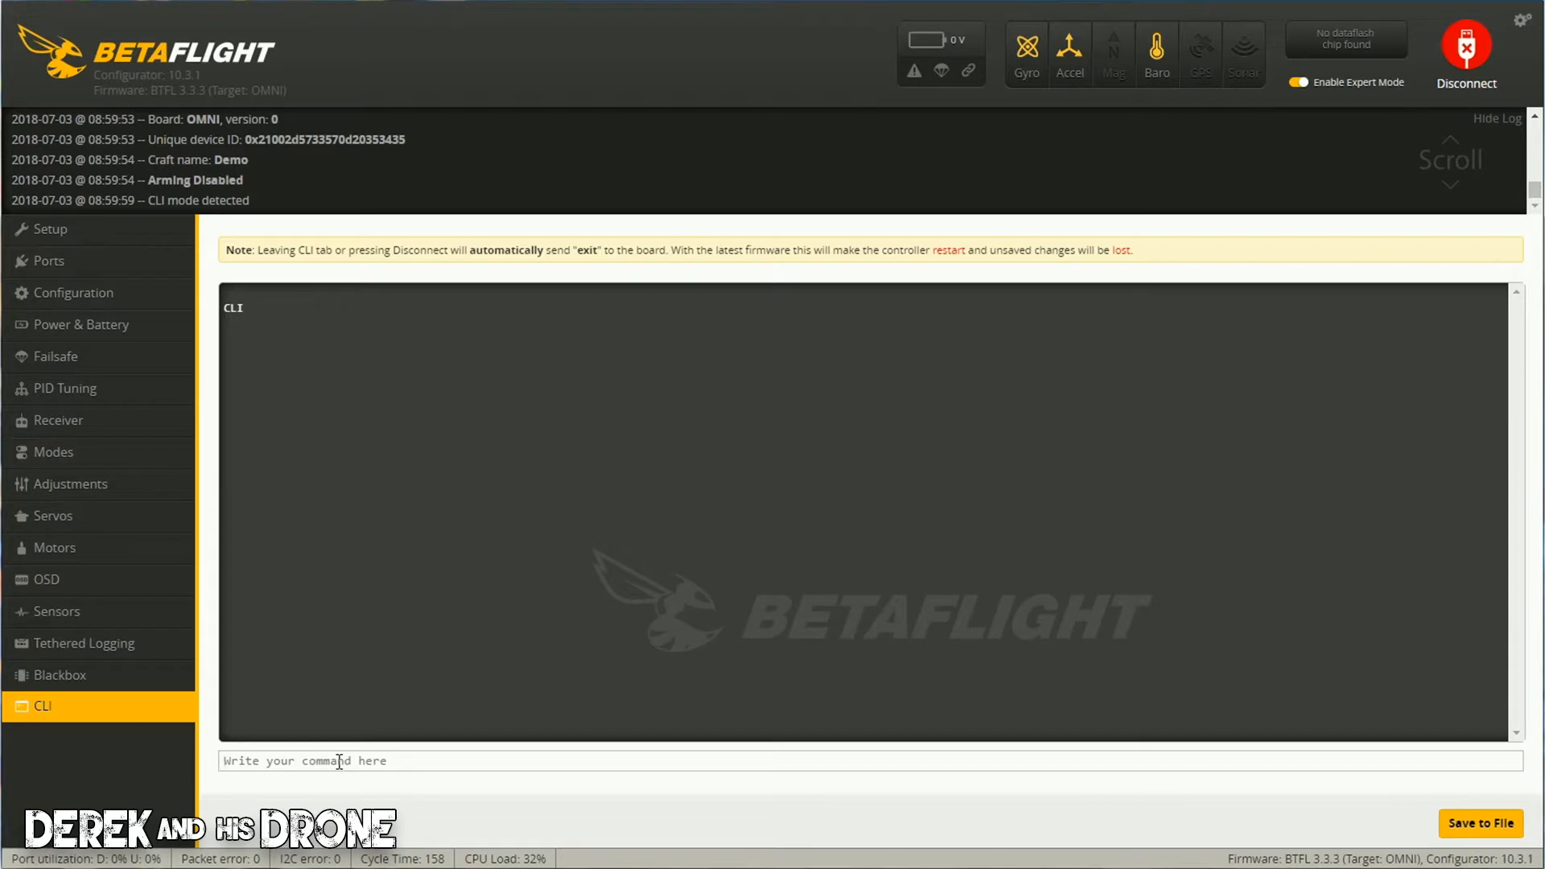
type("du")
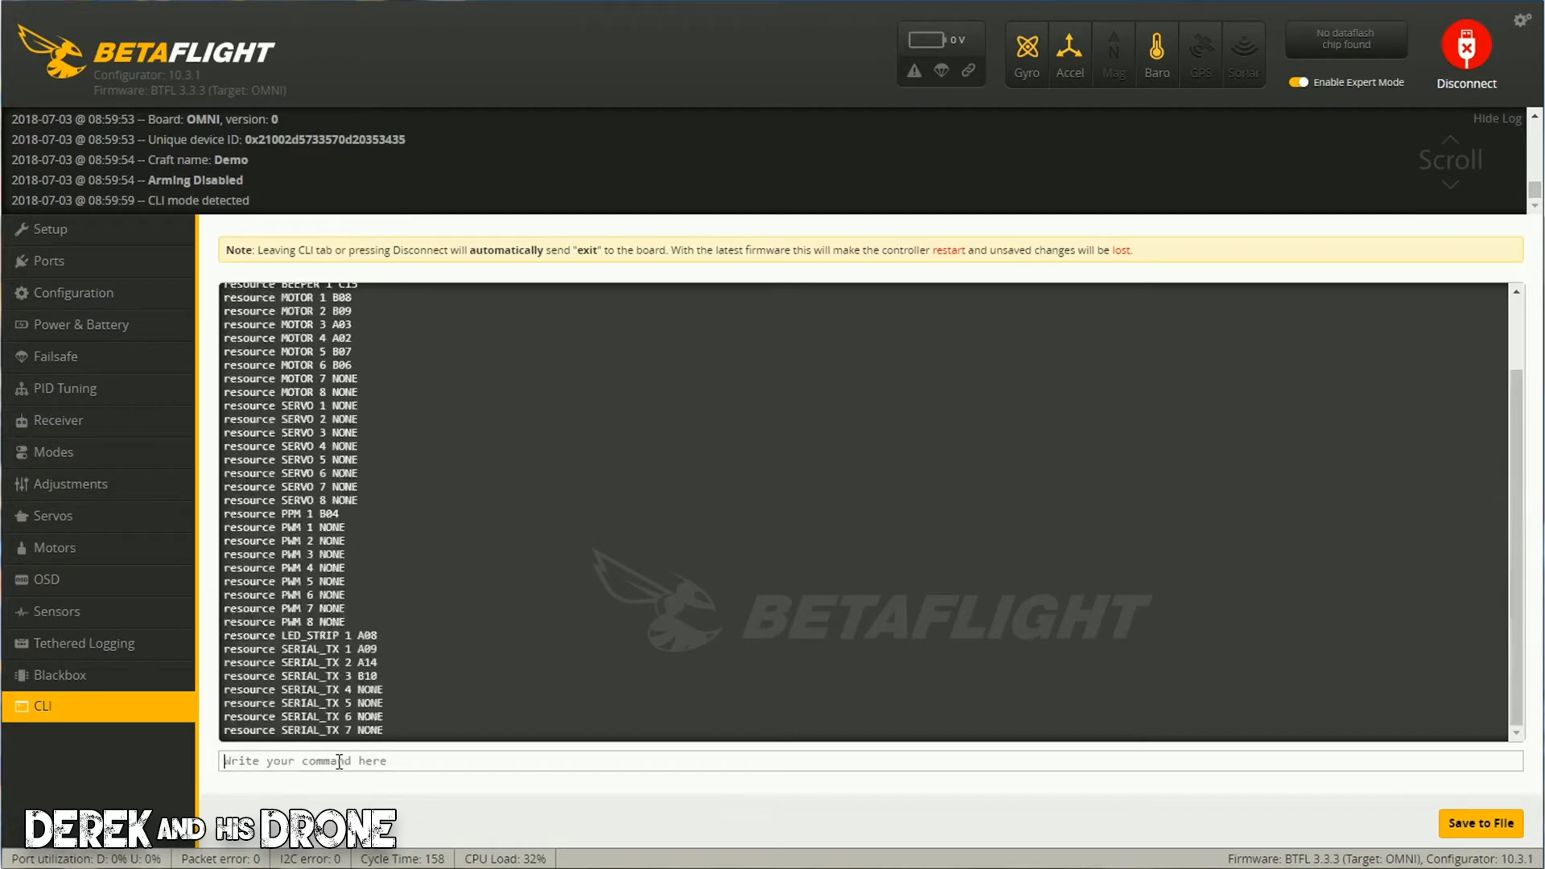
Scroll through the full dump output listing features, resources and all settings.
scroll("down", 3)
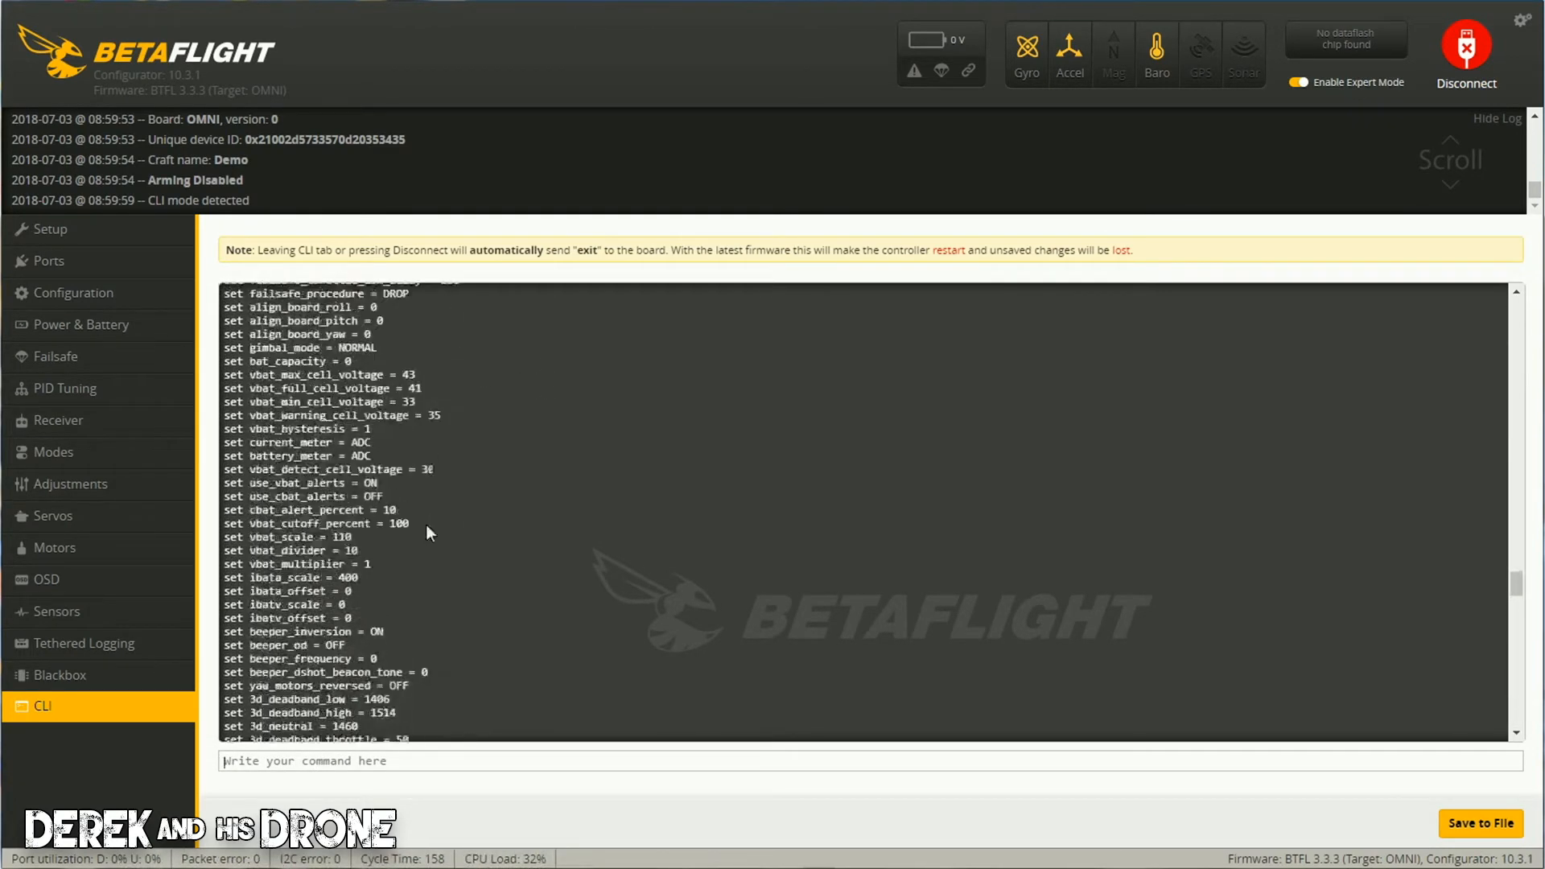
scroll("down", 3)
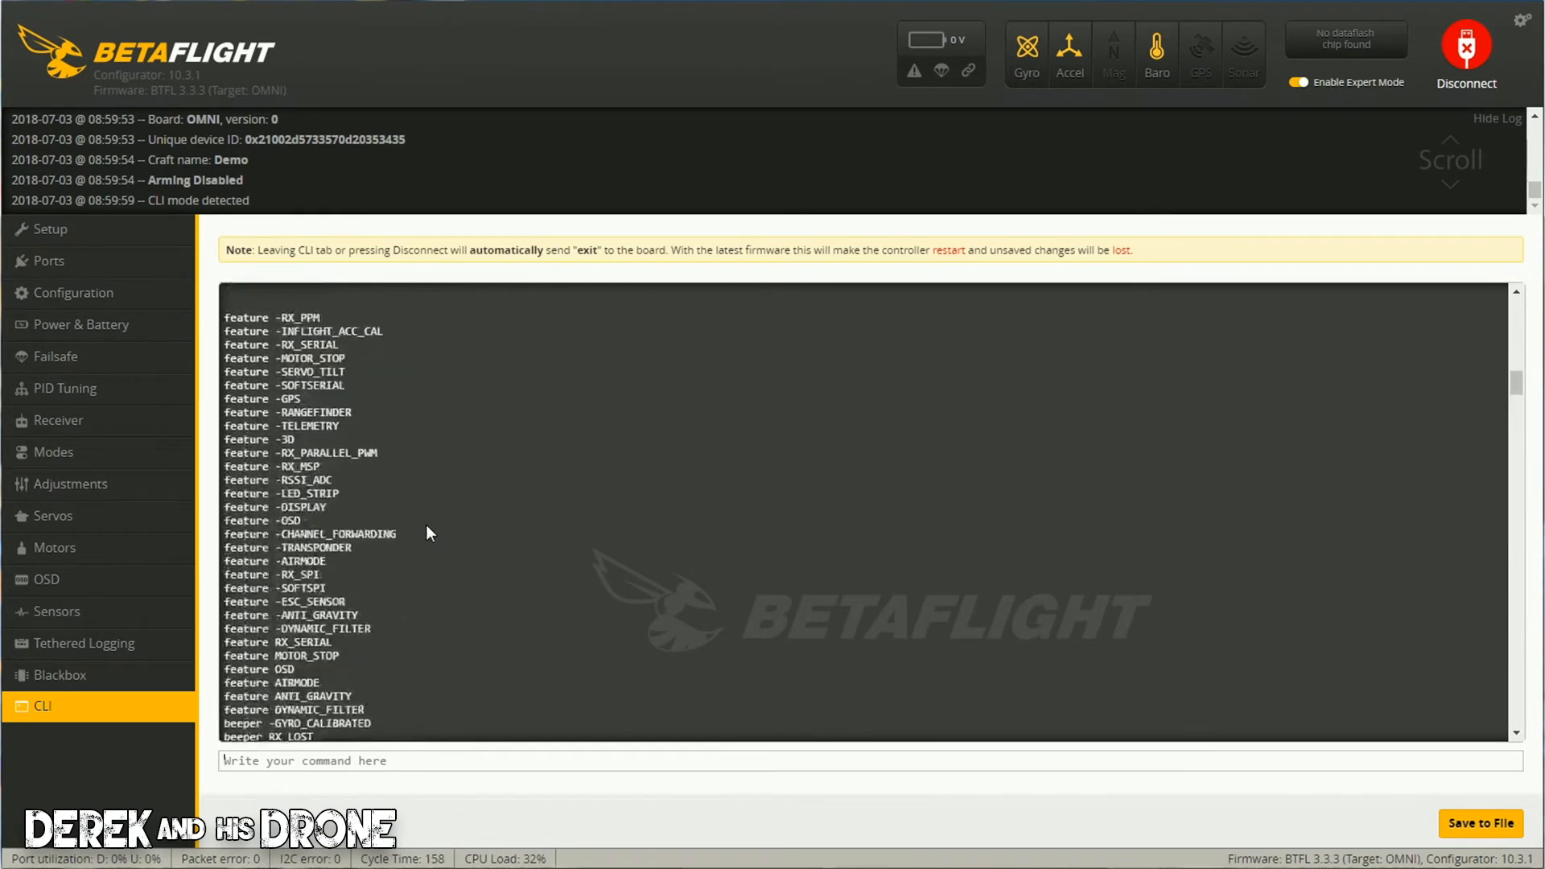
scroll("down", 3)
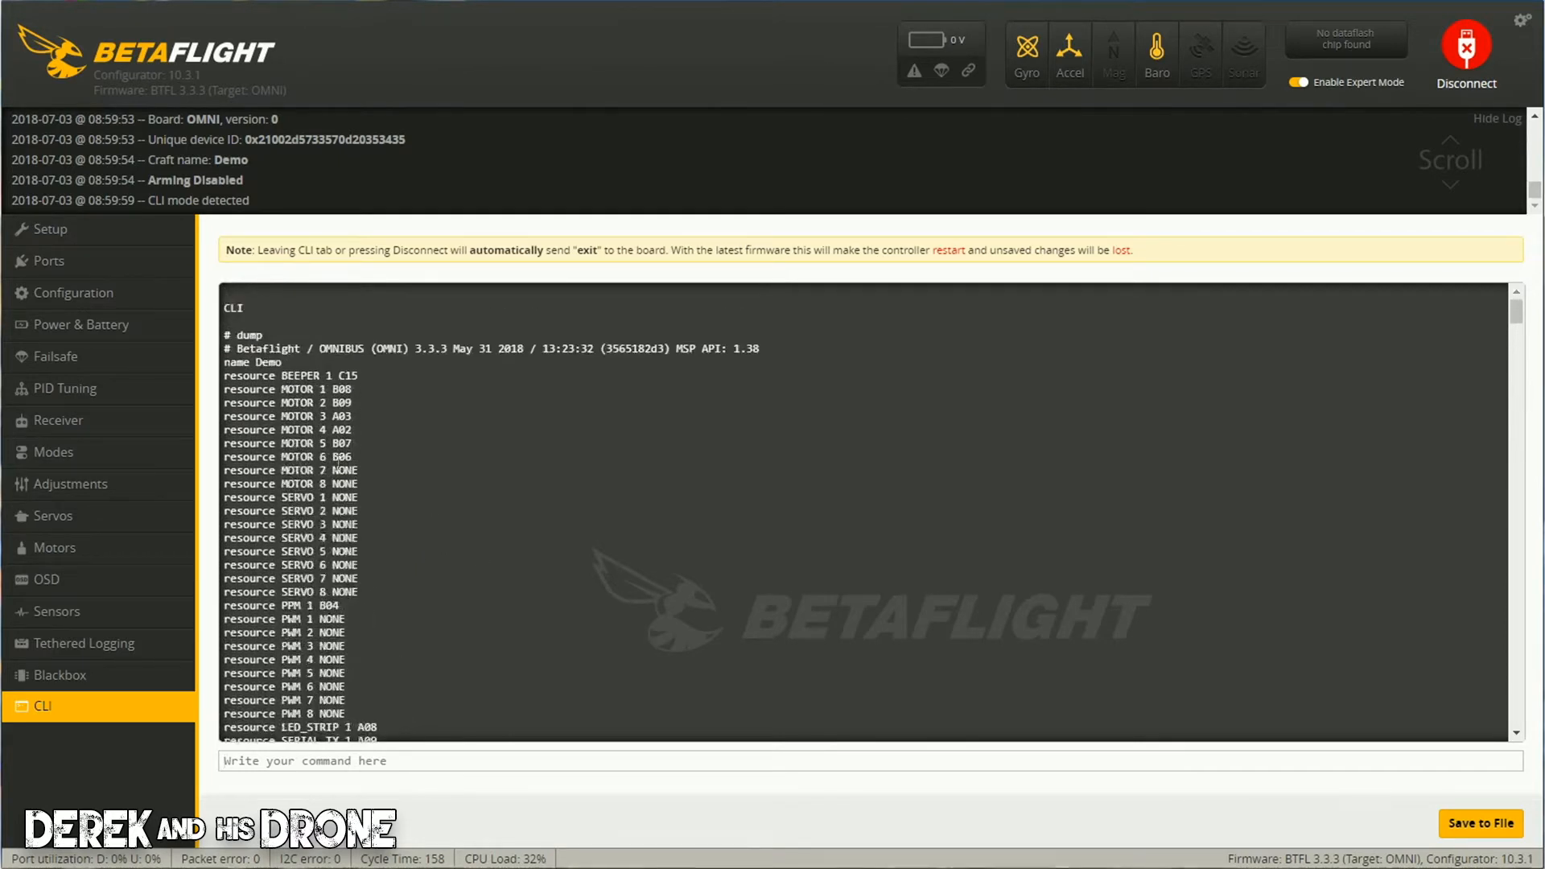
scroll("down", 3)
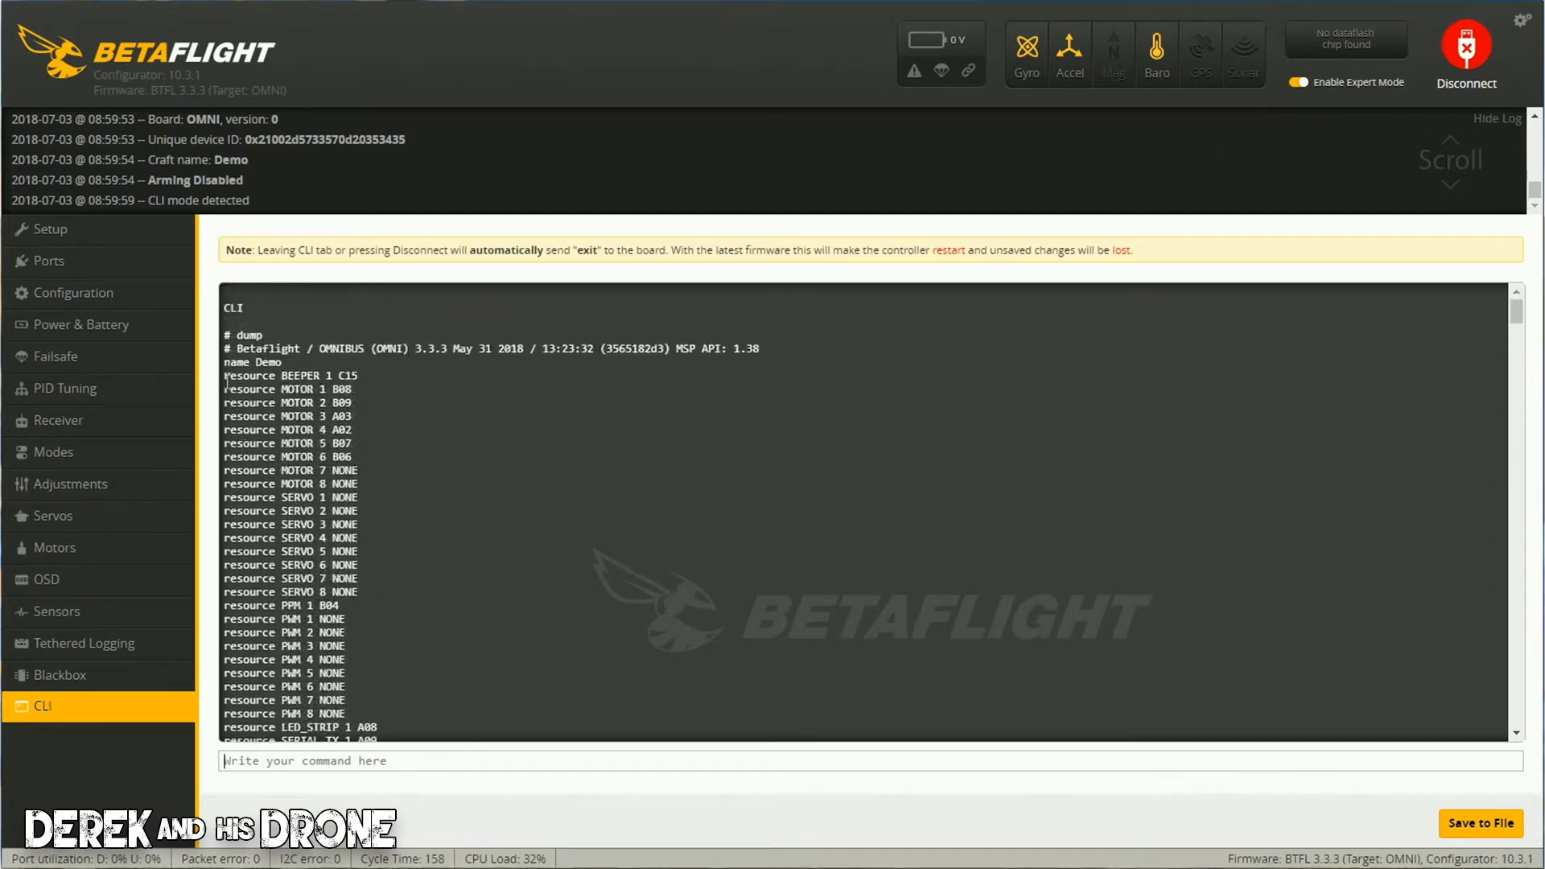
left_click_drag(225, 375, 349, 418)
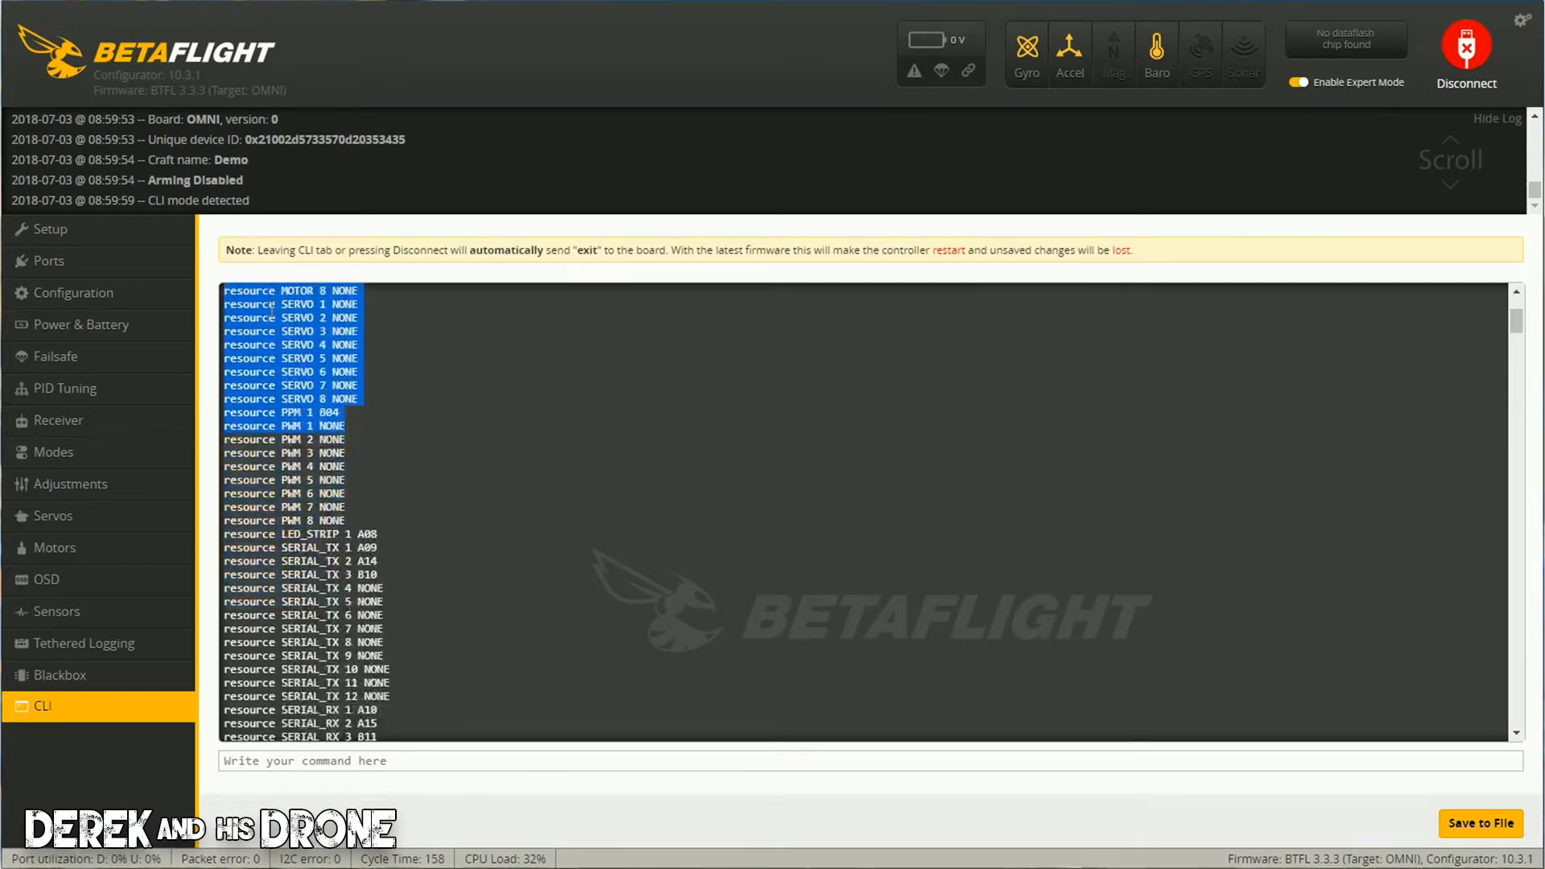
scroll("down", 3)
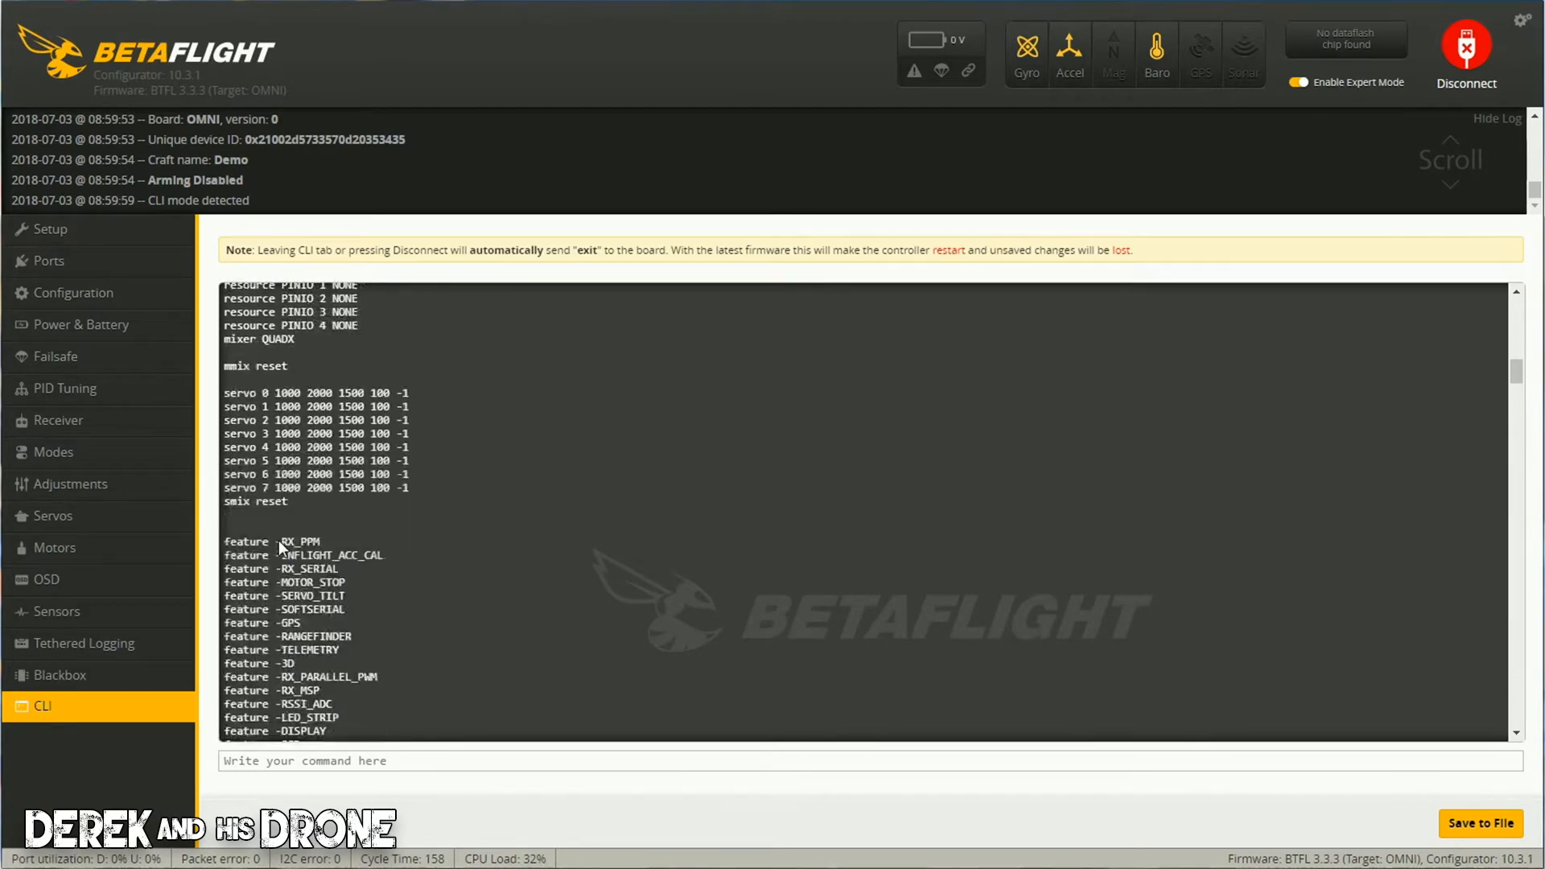
scroll("down", 3)
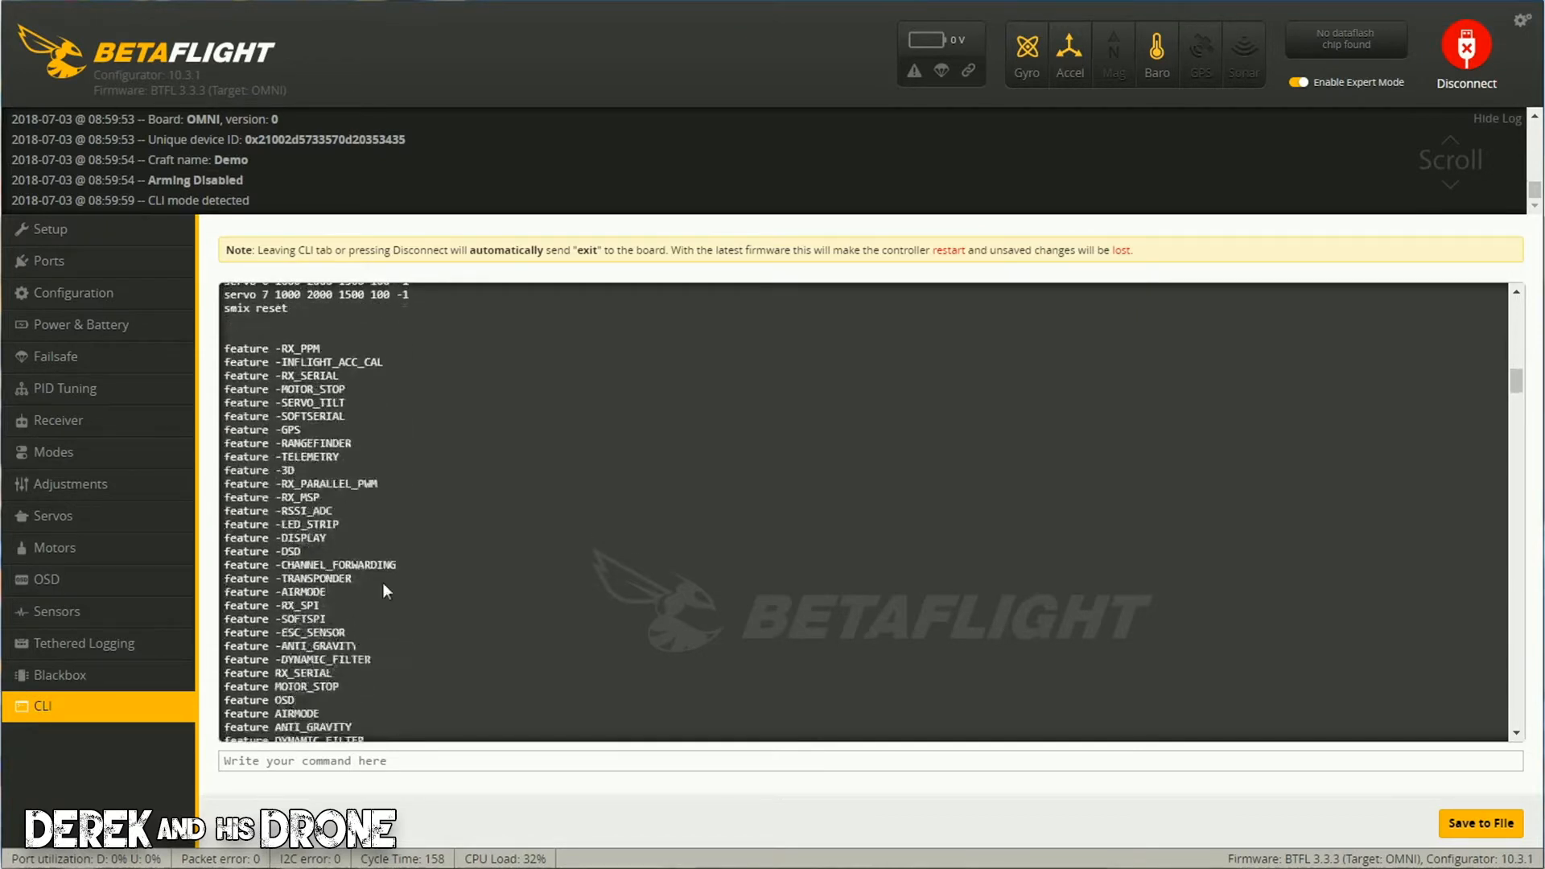
scroll("down", 3)
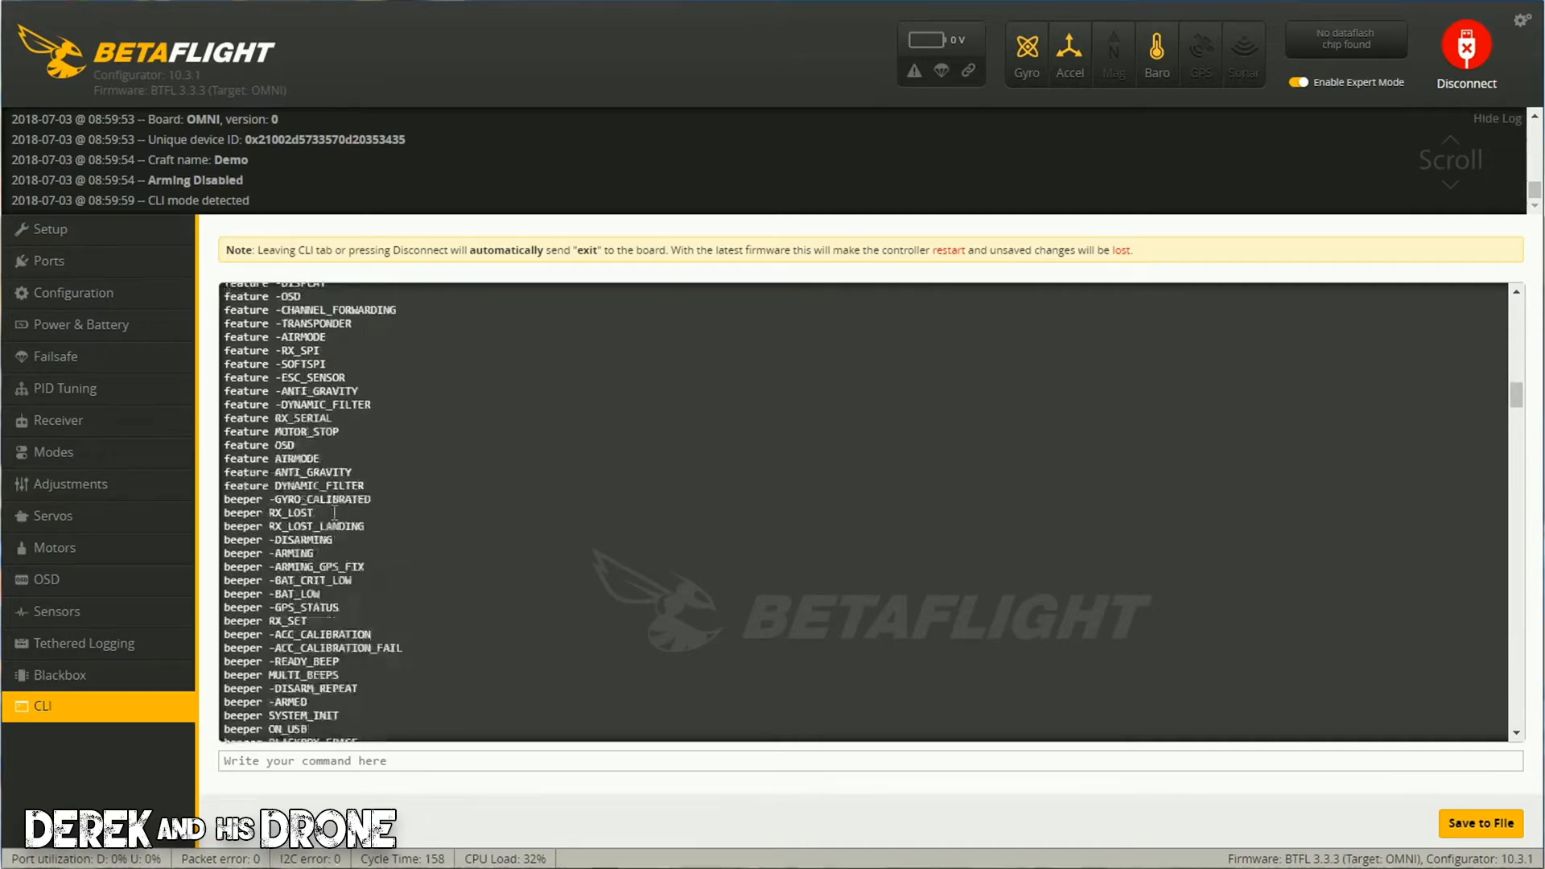
scroll("down", 3)
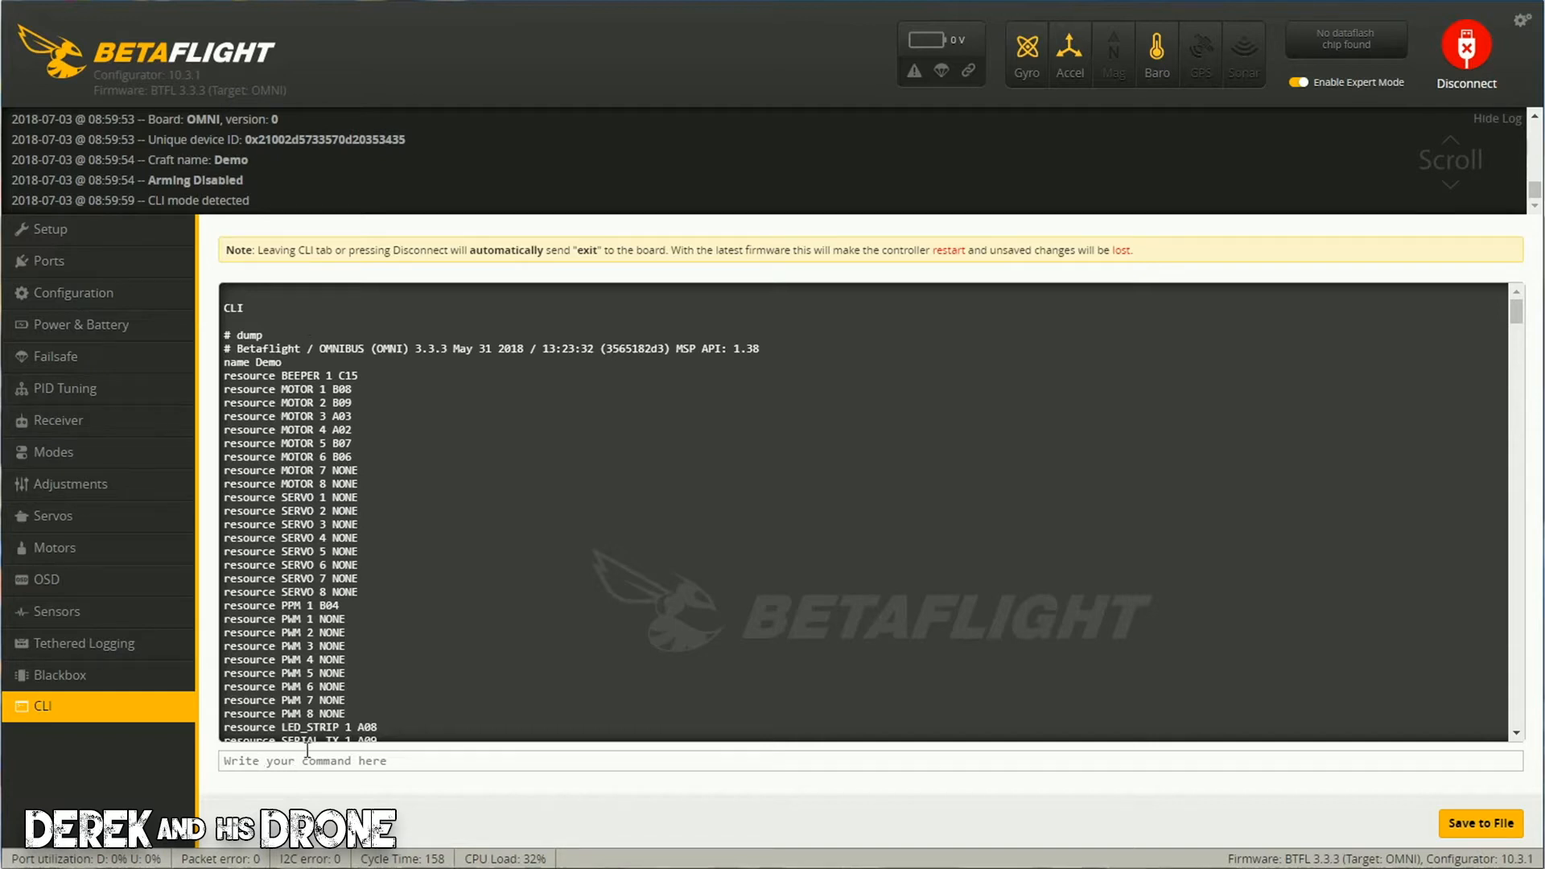
mouse_move(520, 616)
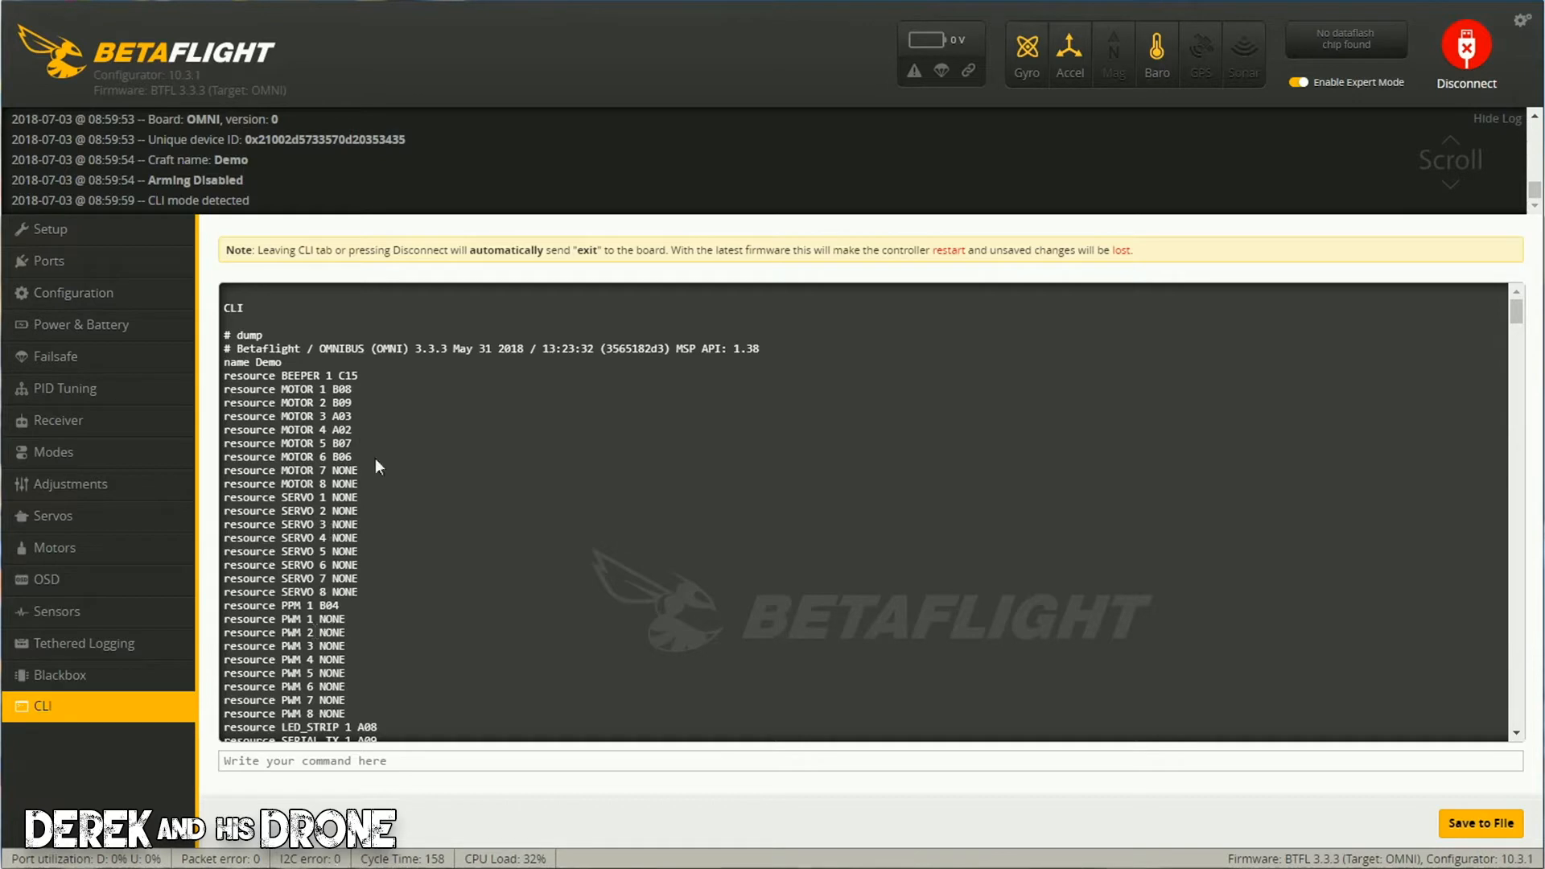
mouse_move(372, 484)
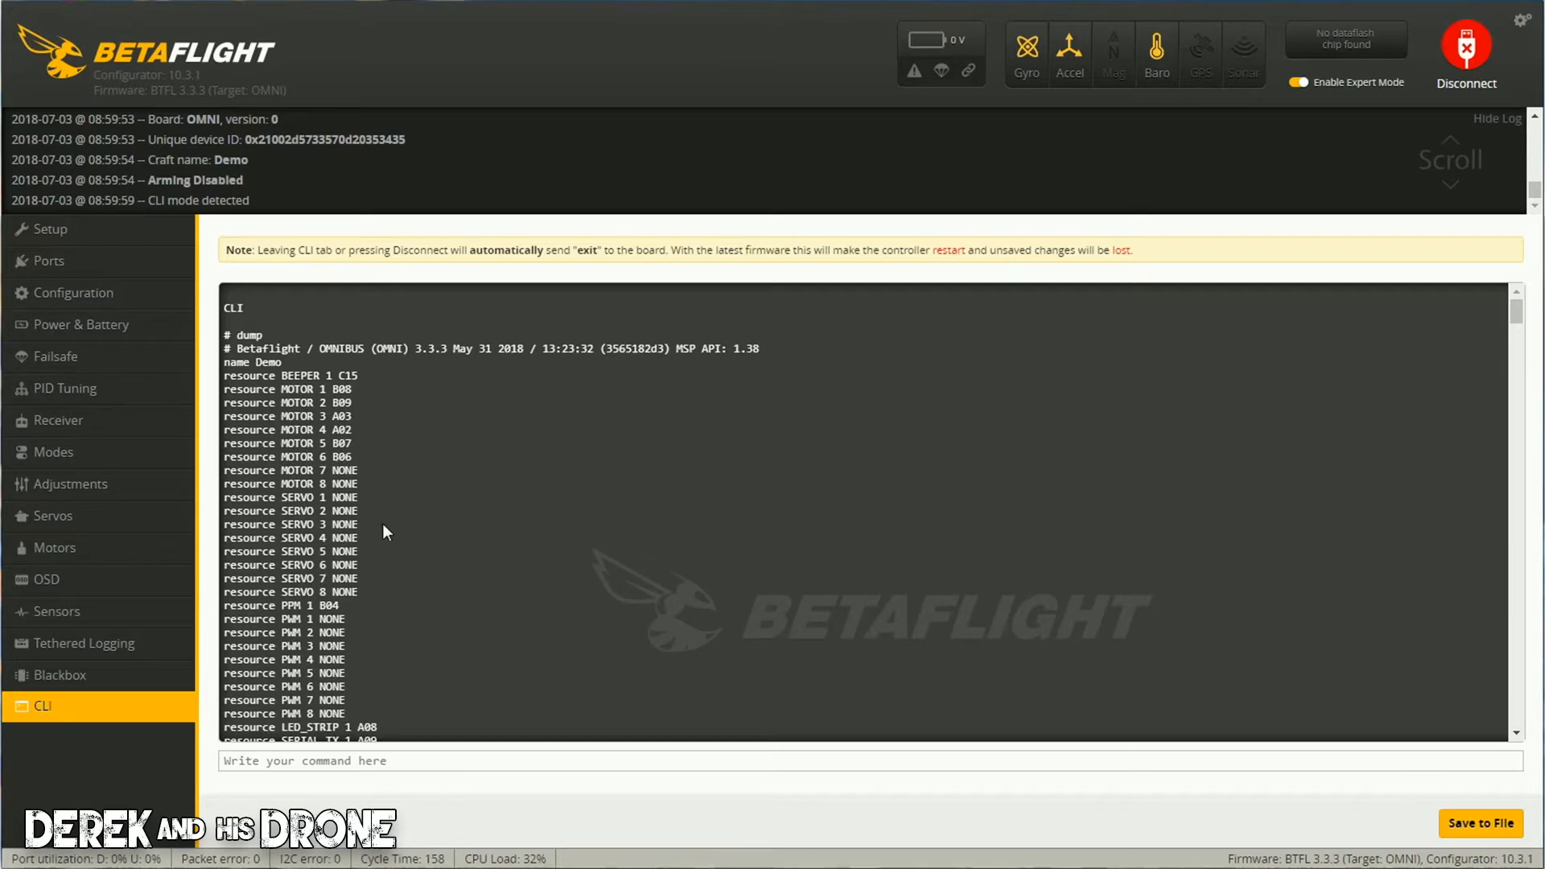
mouse_move(1109, 710)
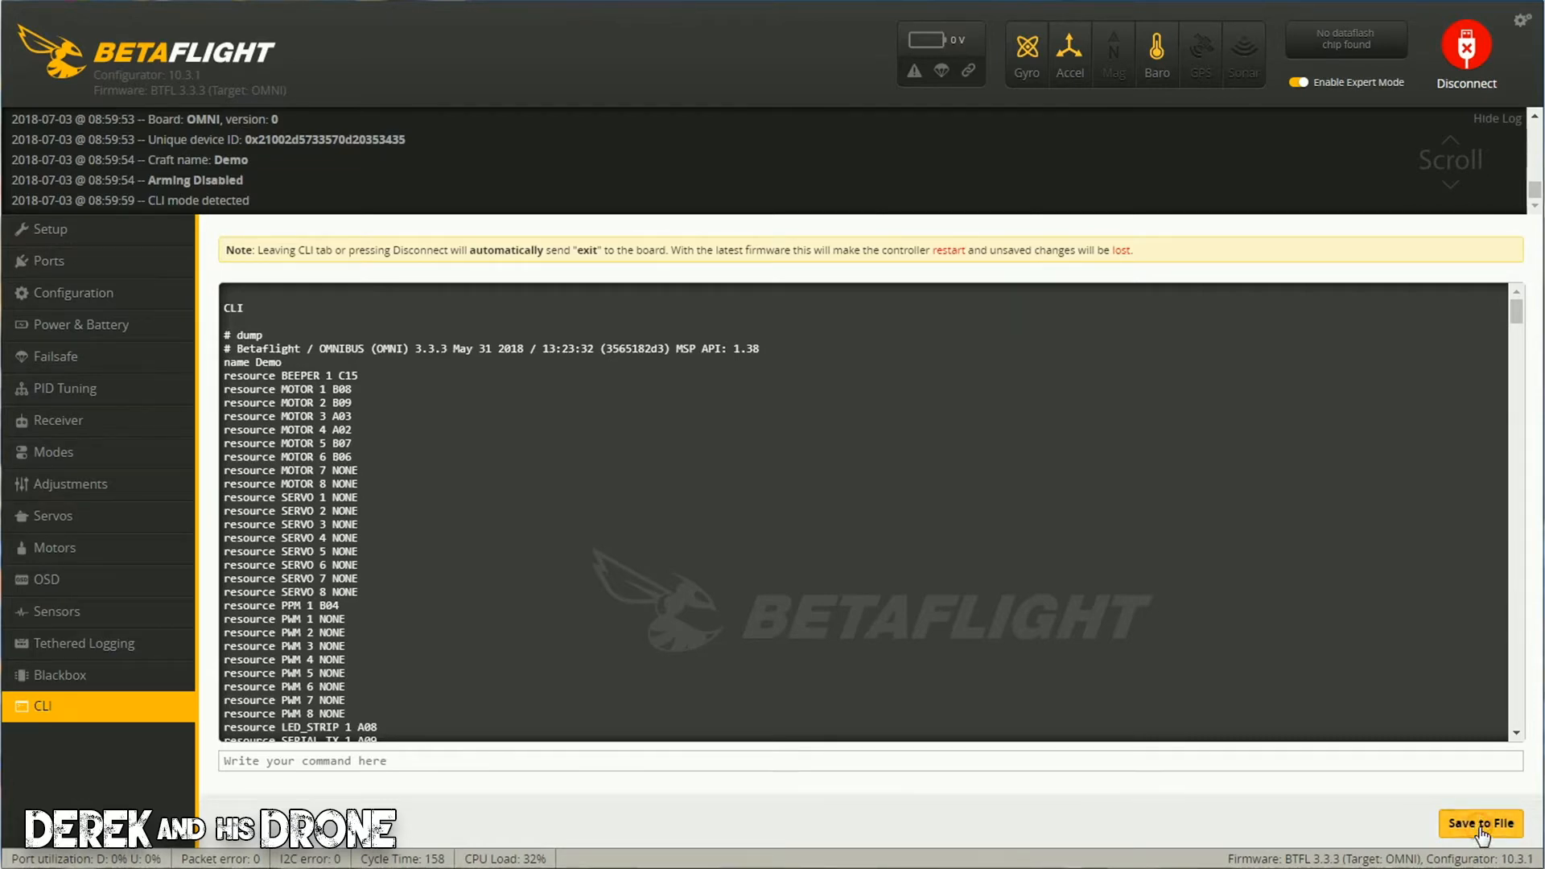
Start Save to File for the CLI dump output.
left_click(1479, 822)
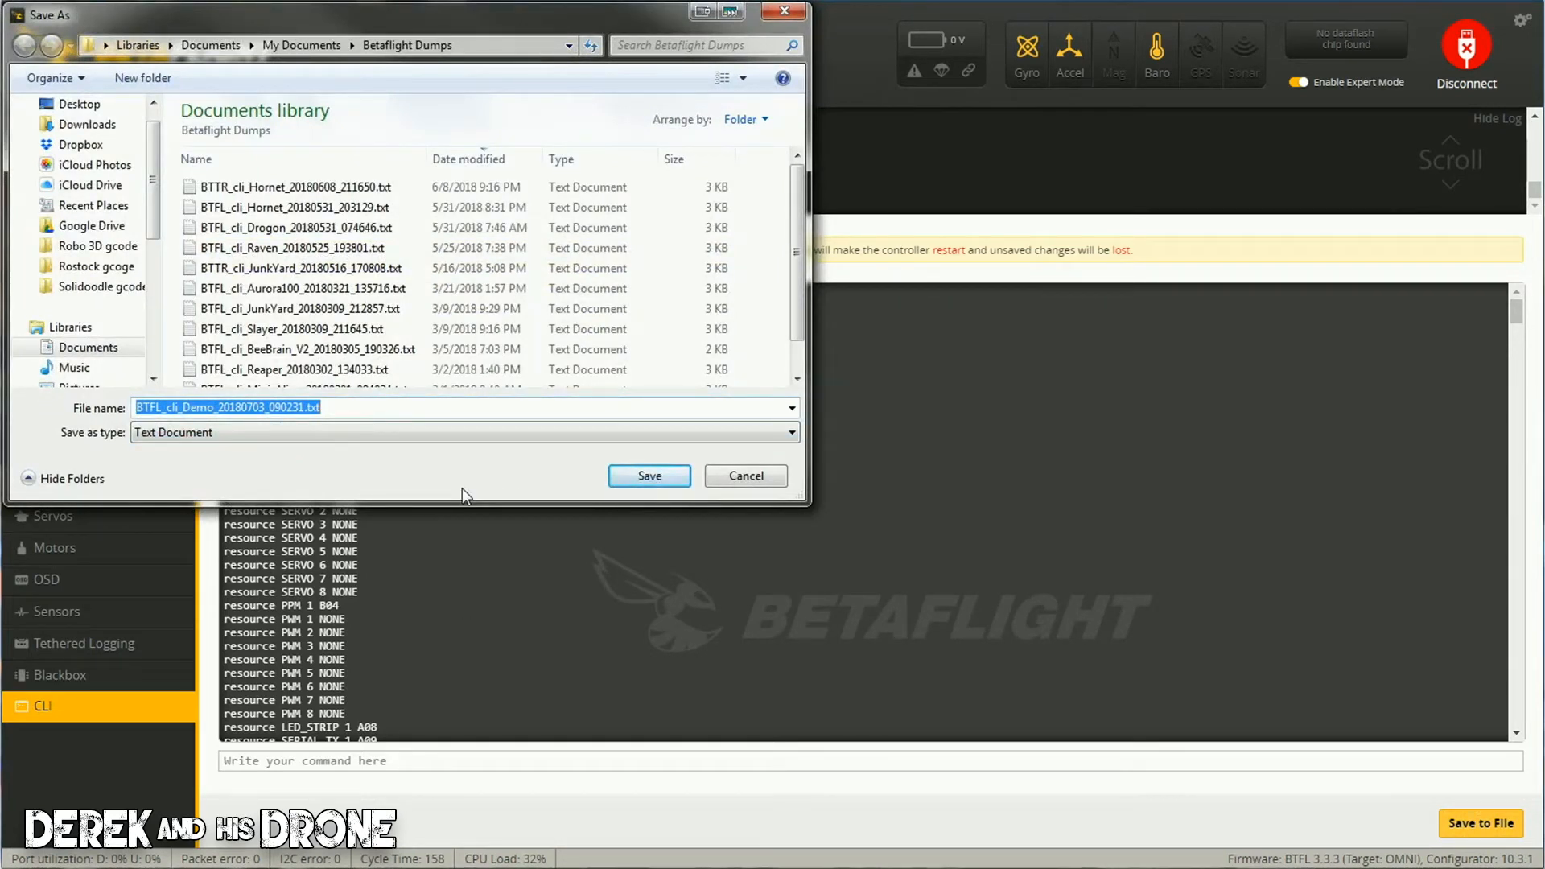
mouse_move(443, 478)
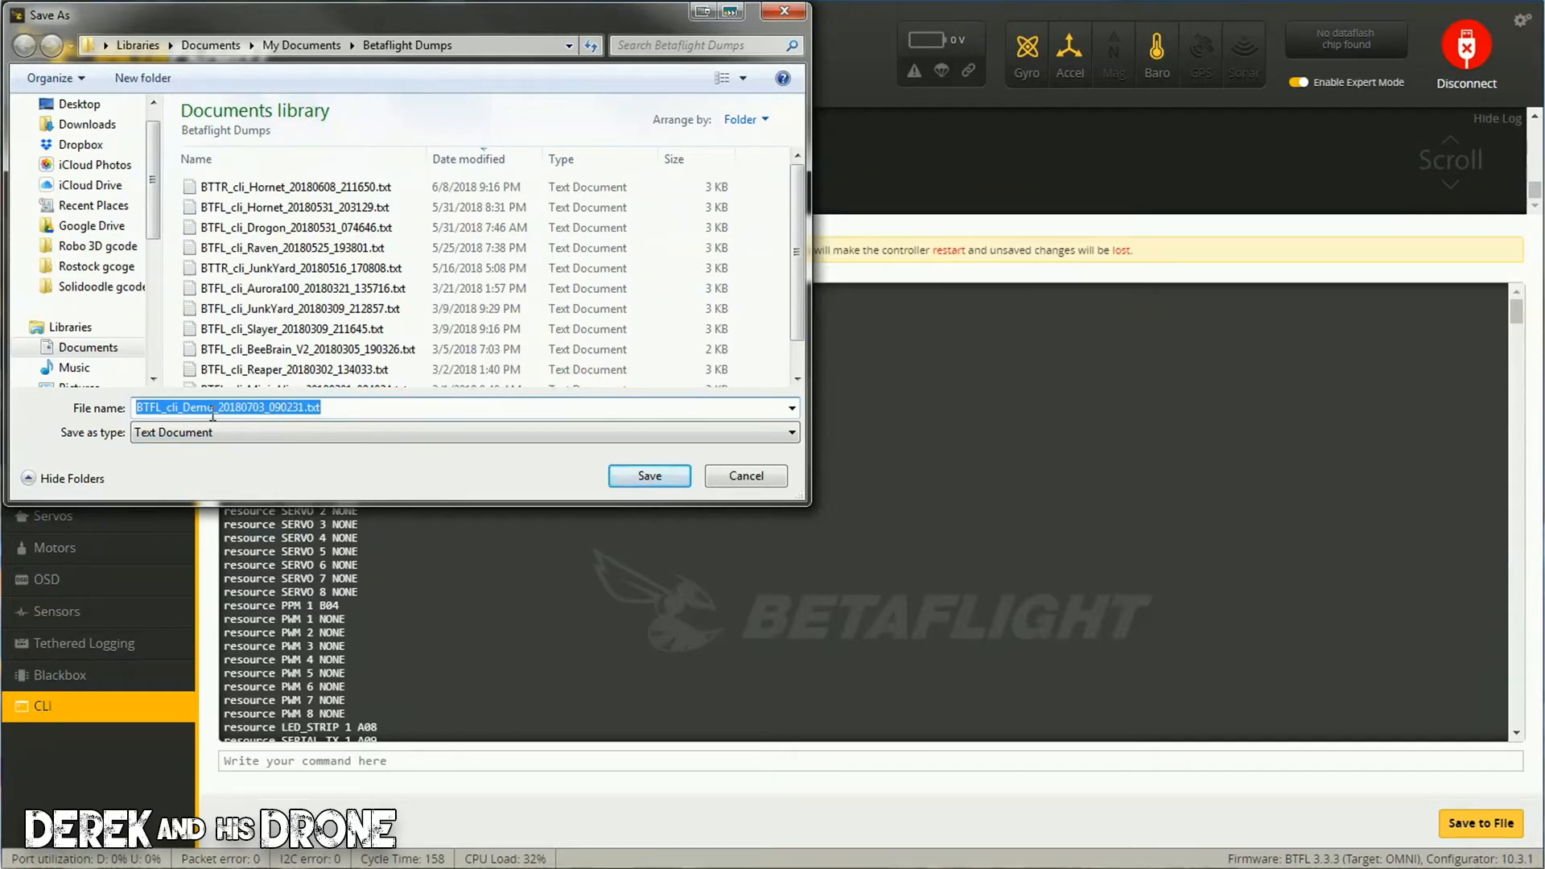
Save the dump as BTFL_cli_Demo_20180703_090231.txt in the Betaflight Dumps folder.
left_click(320, 407)
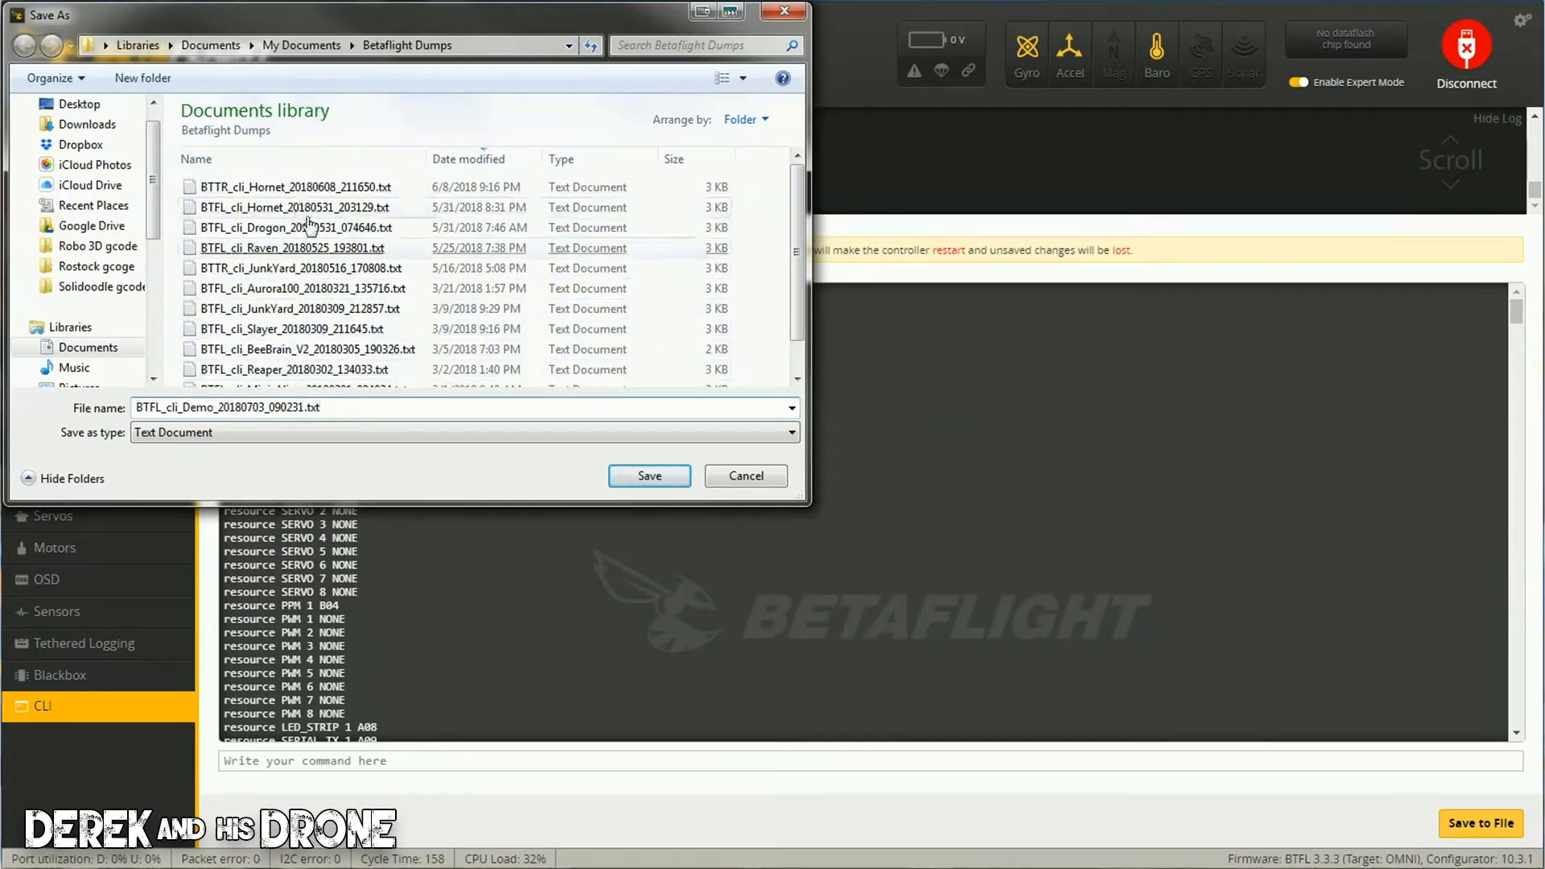
left_click(296, 187)
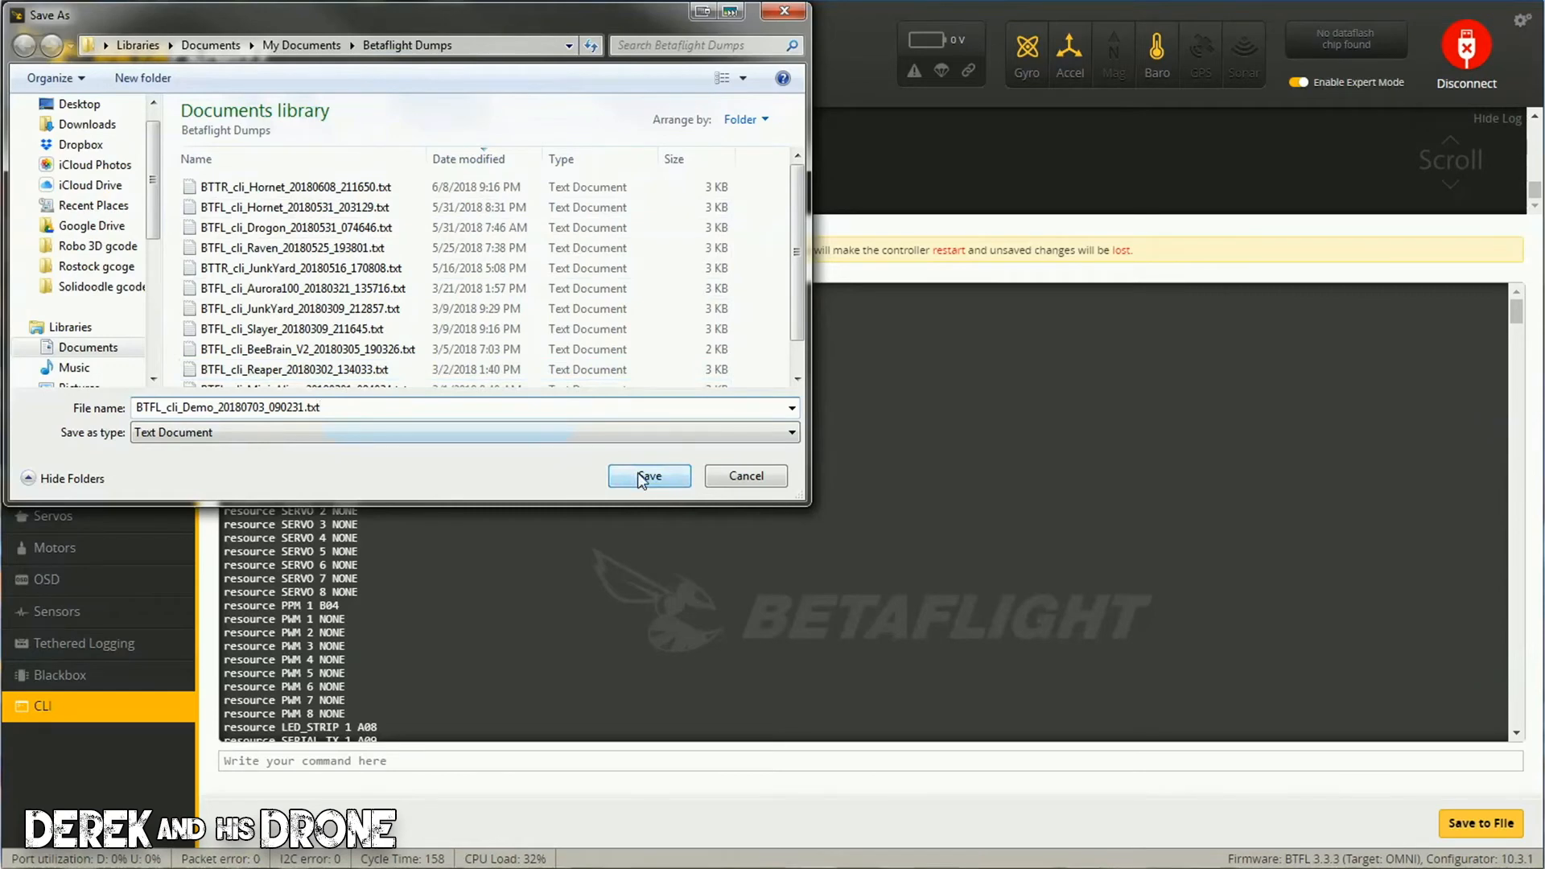
left_click(649, 476)
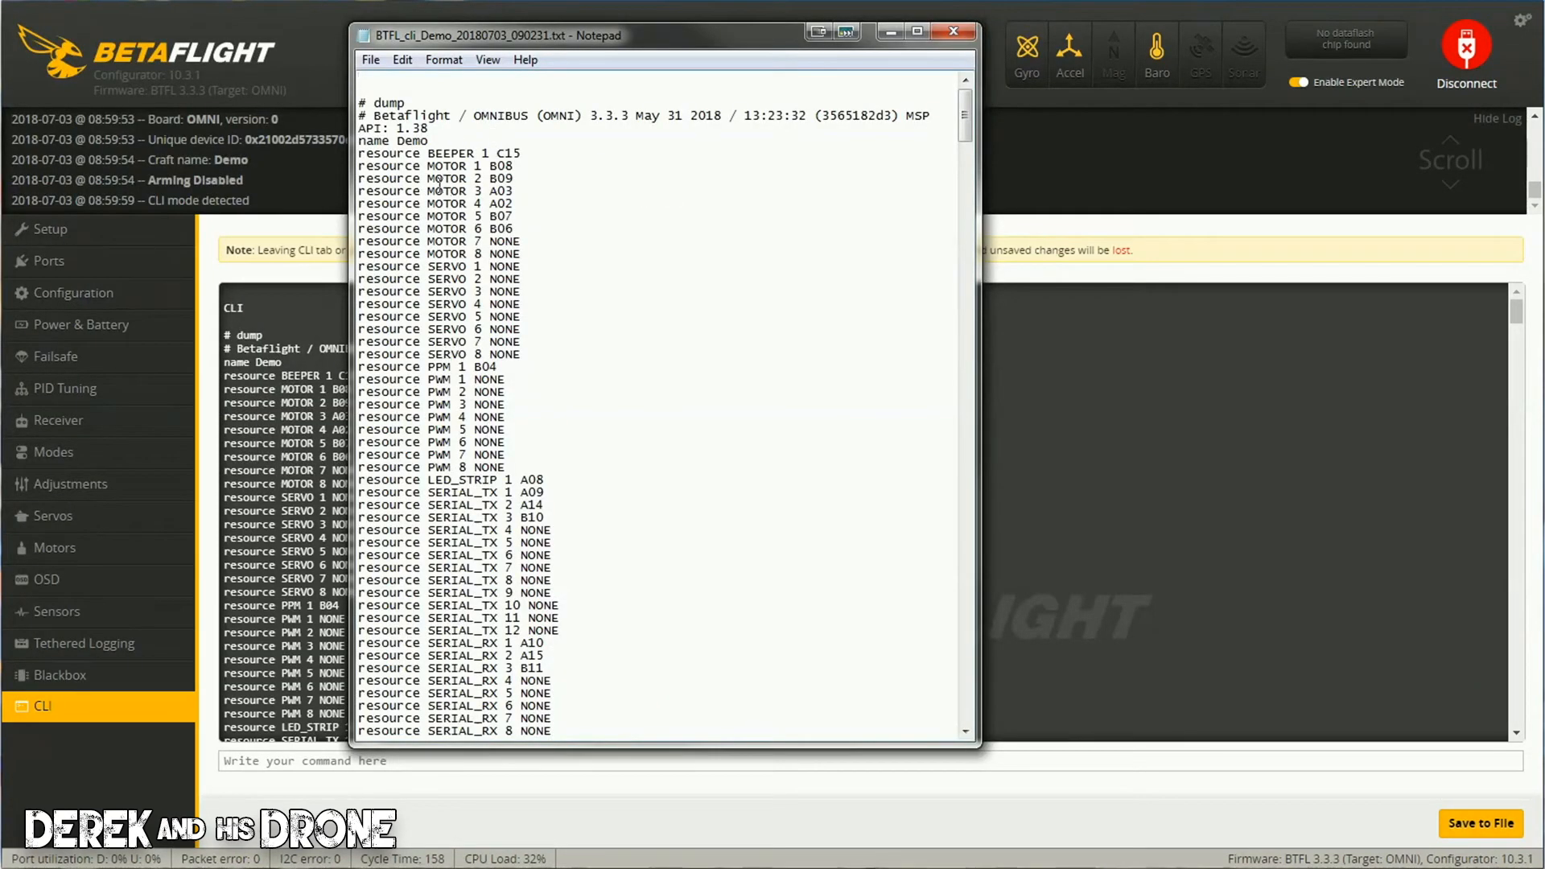
scroll("down", 3)
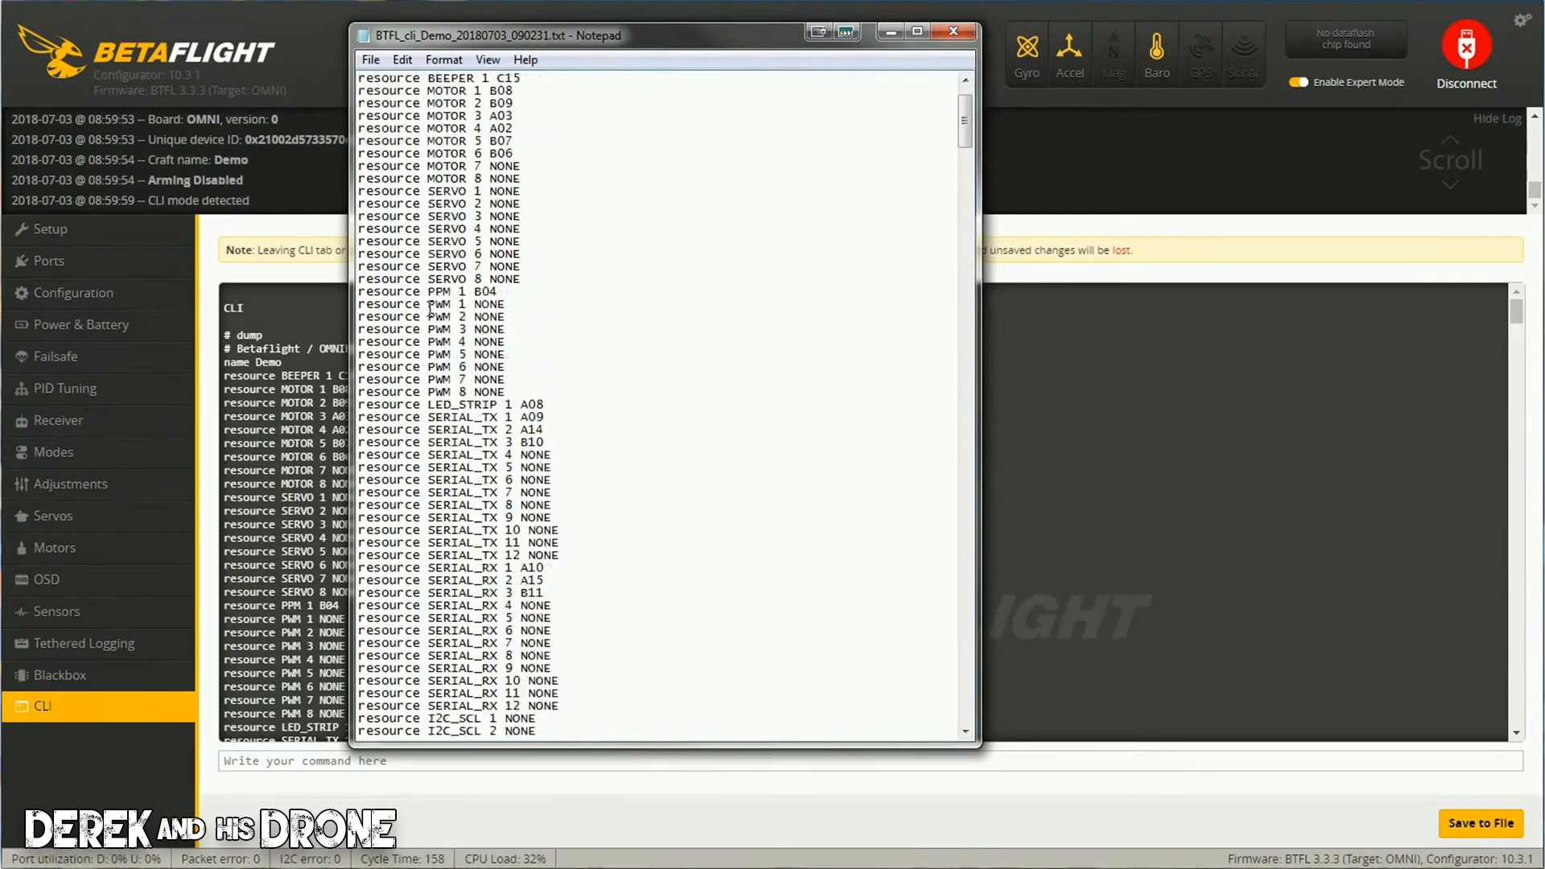
scroll("down", 3)
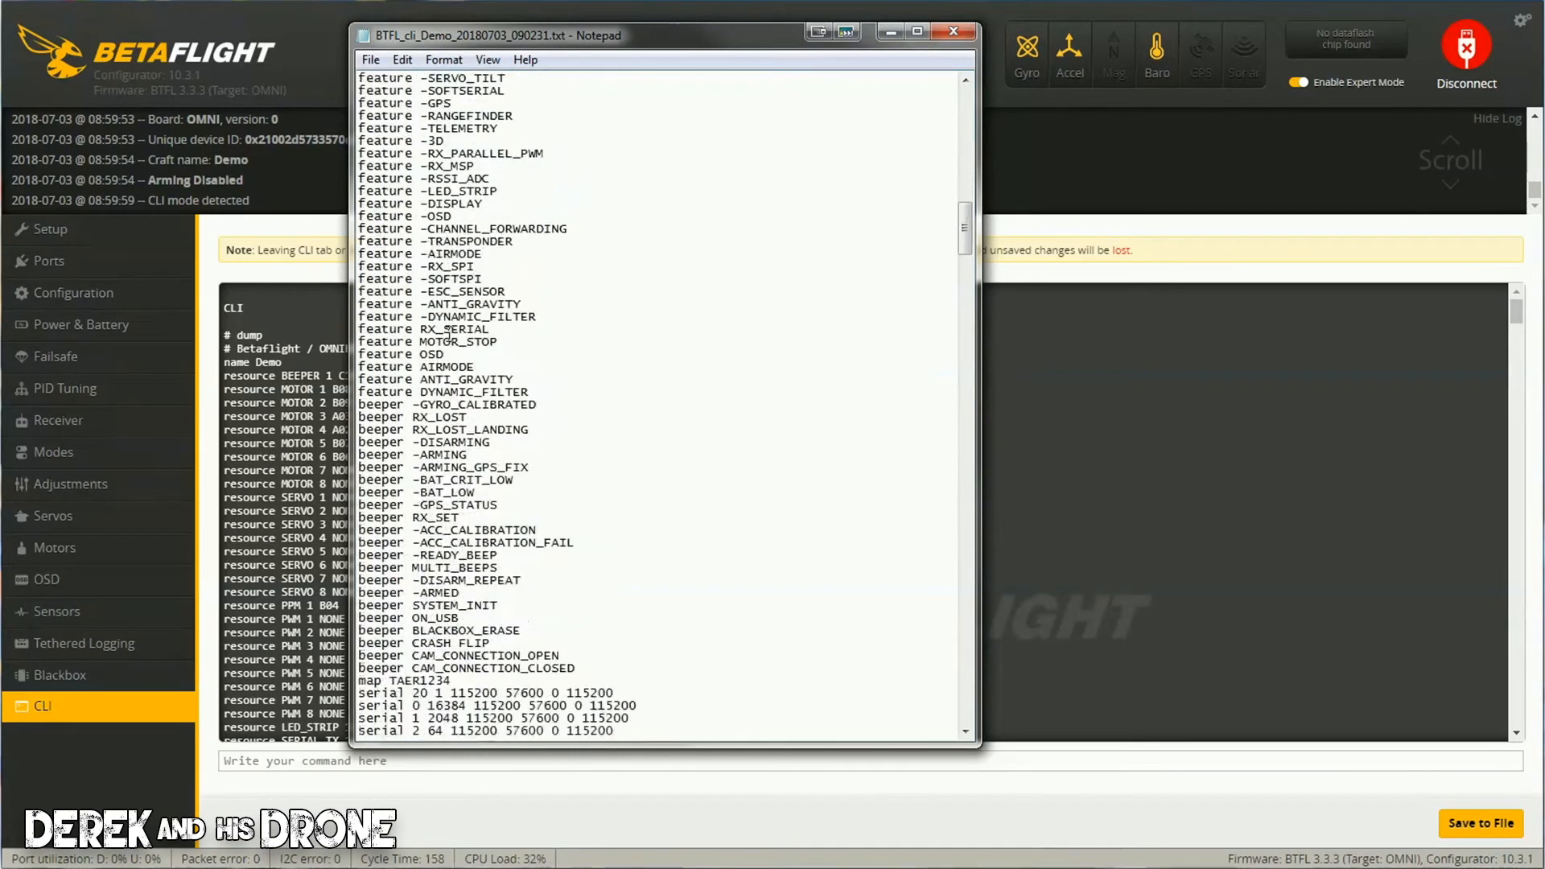
scroll("down", 3)
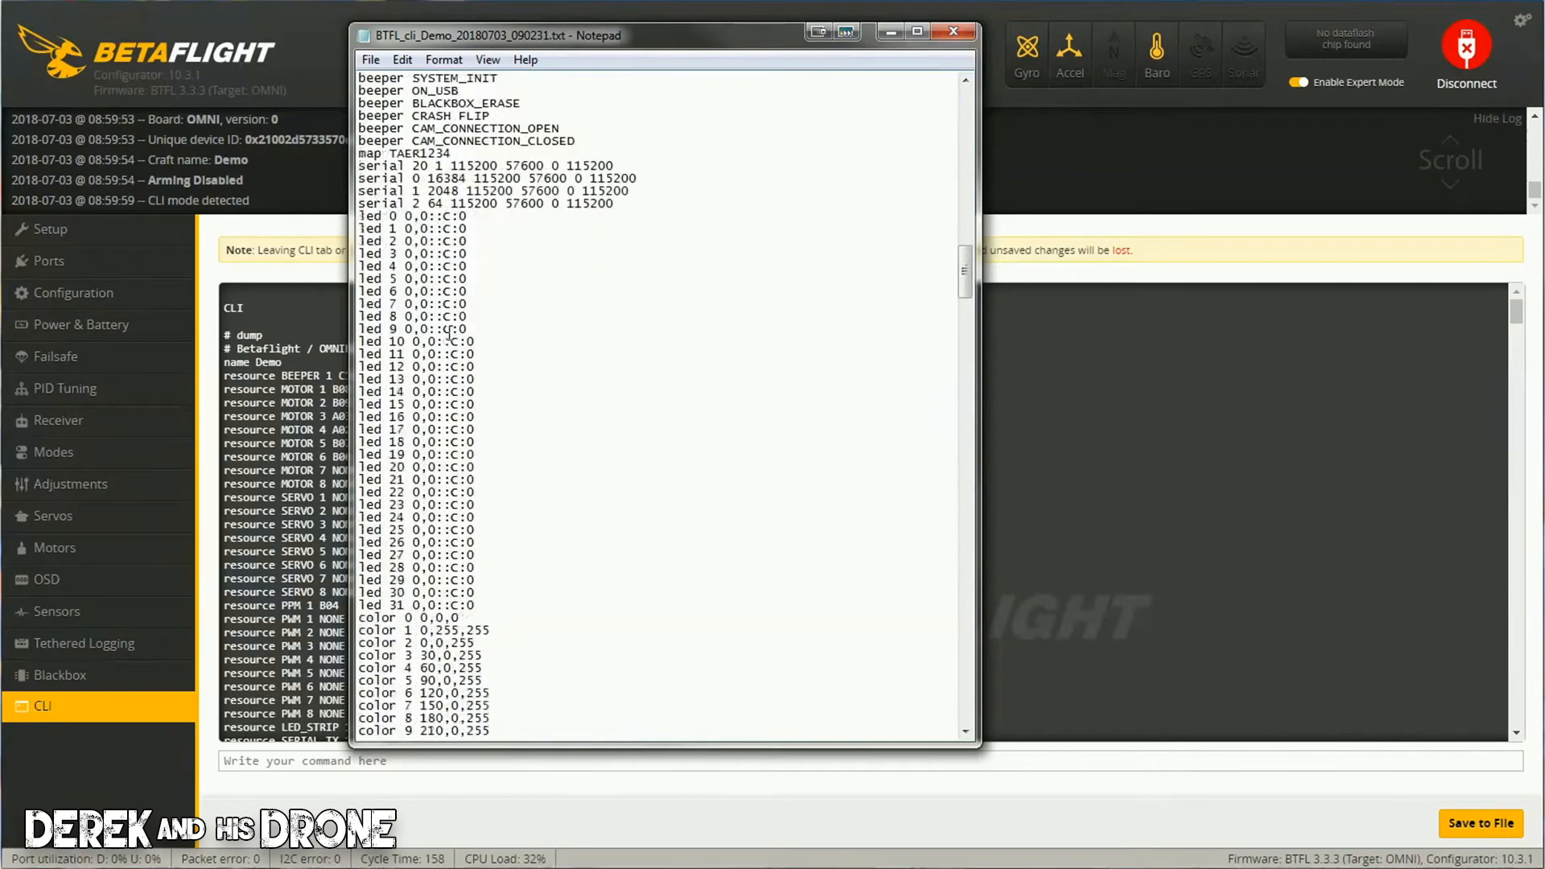
scroll("down", 3)
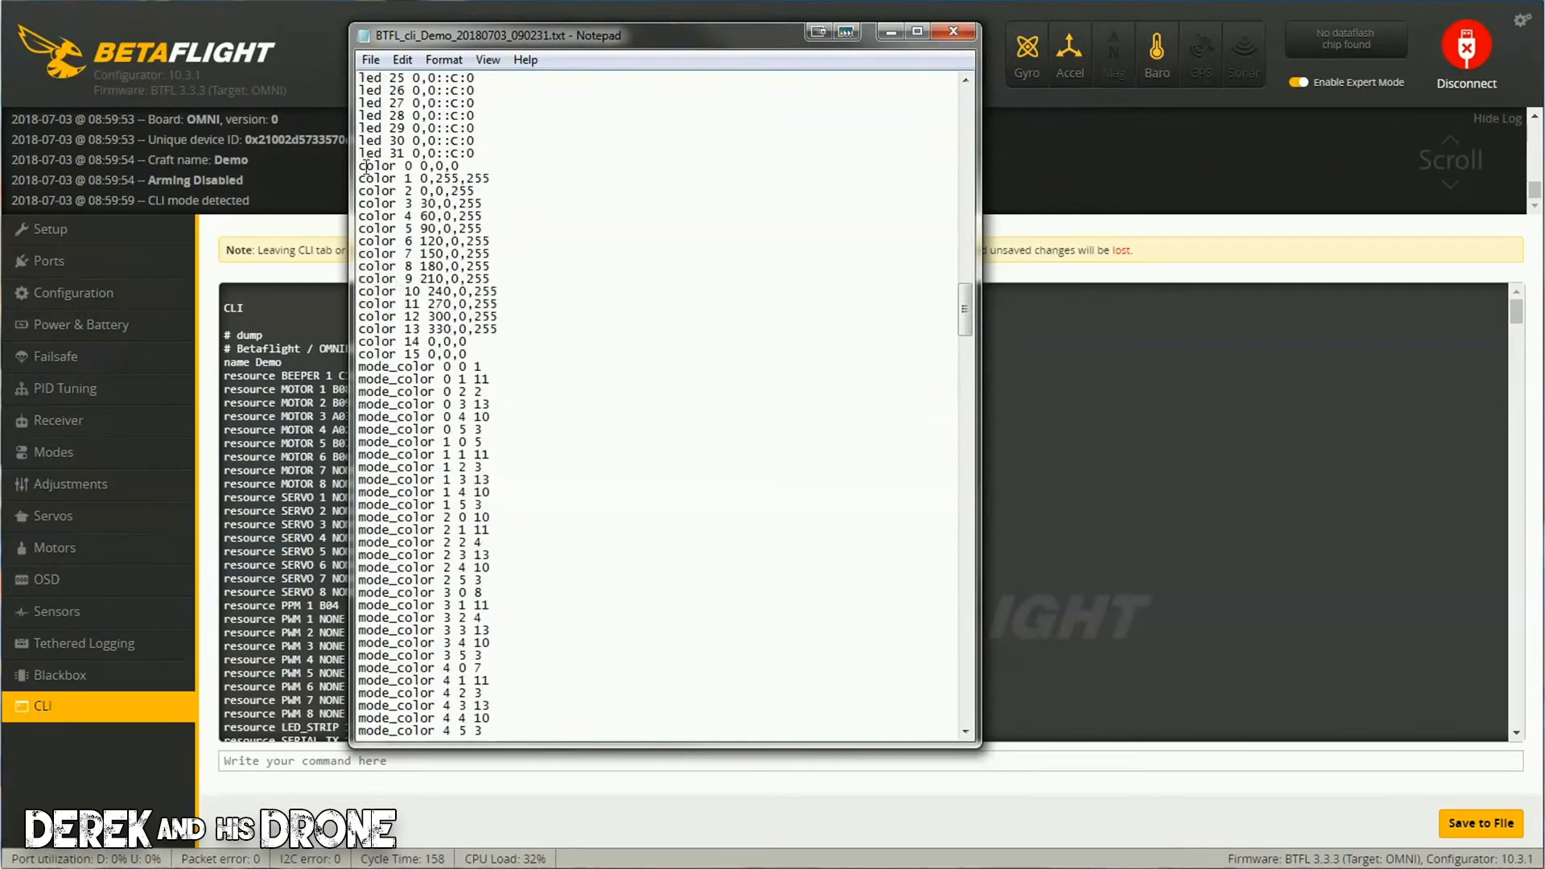
left_click_drag(365, 98, 478, 367)
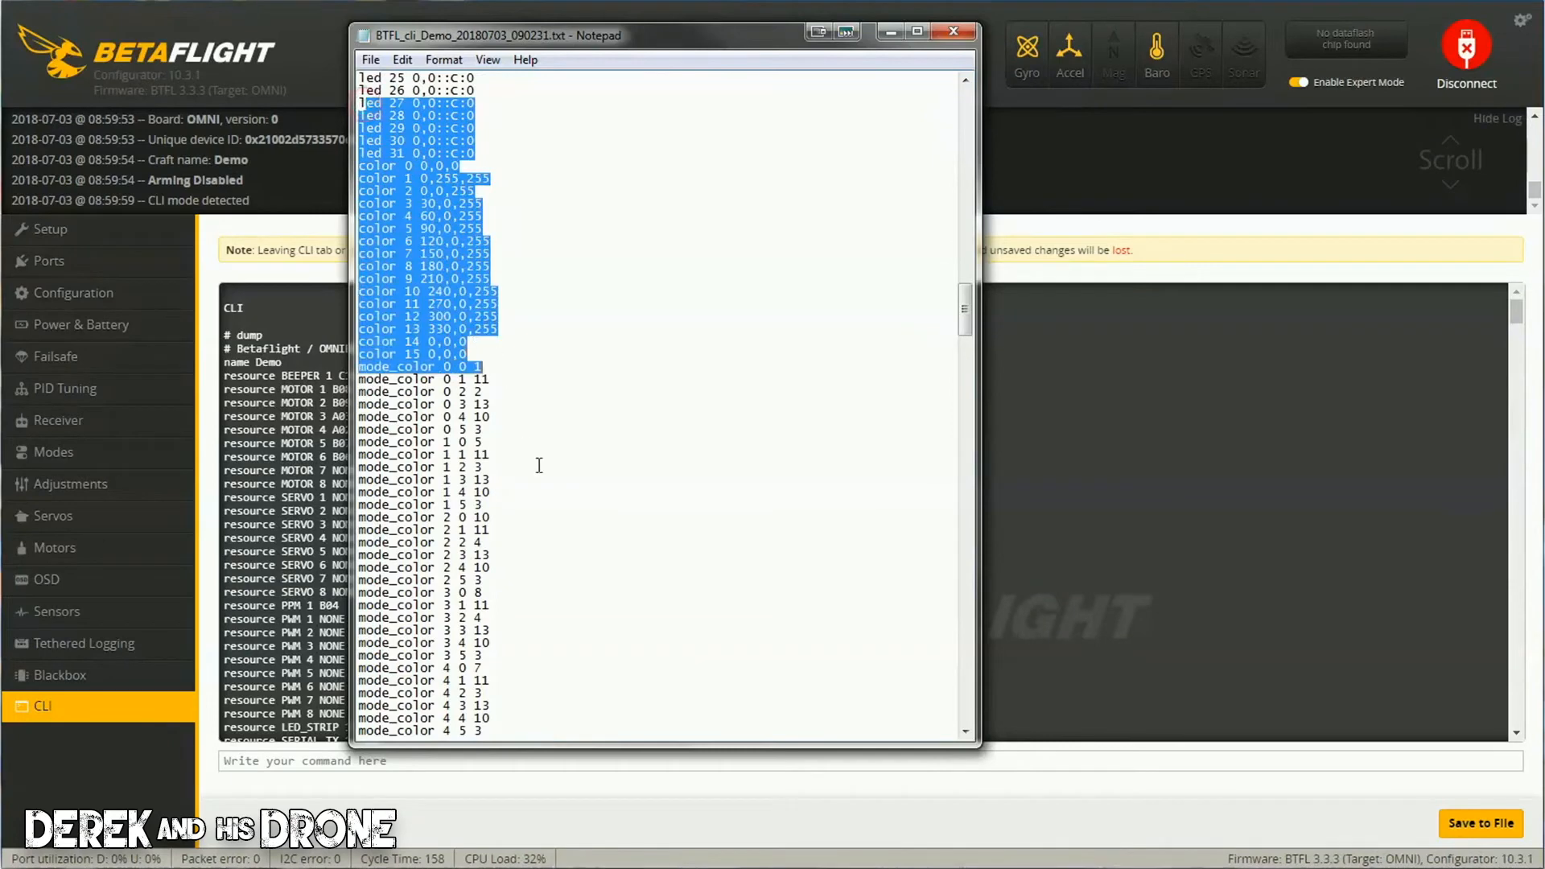
scroll("down", 3)
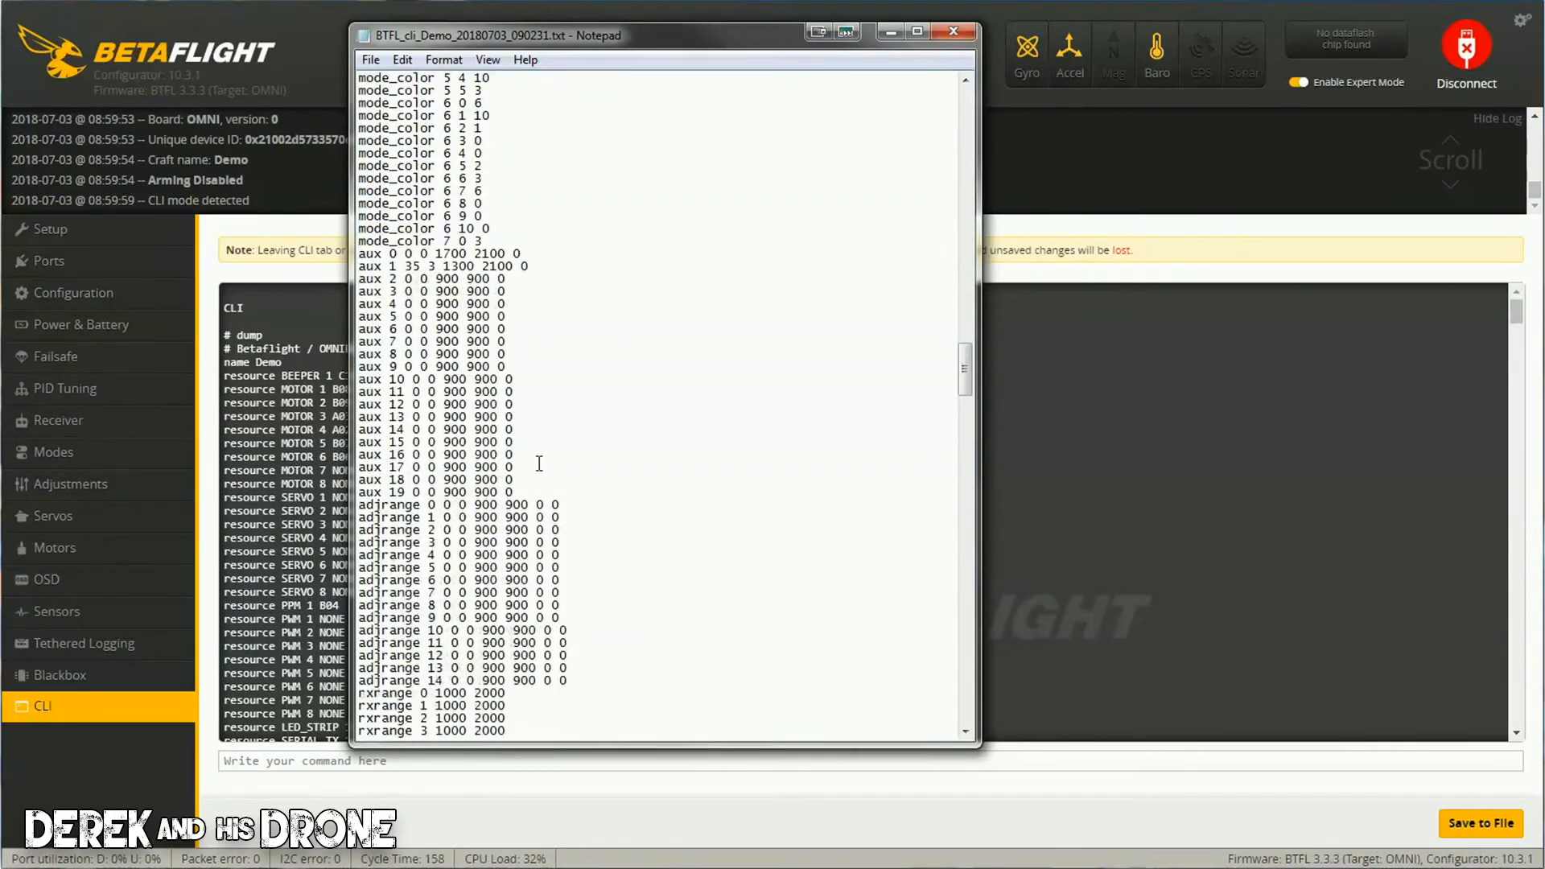
left_click_drag(358, 240, 528, 279)
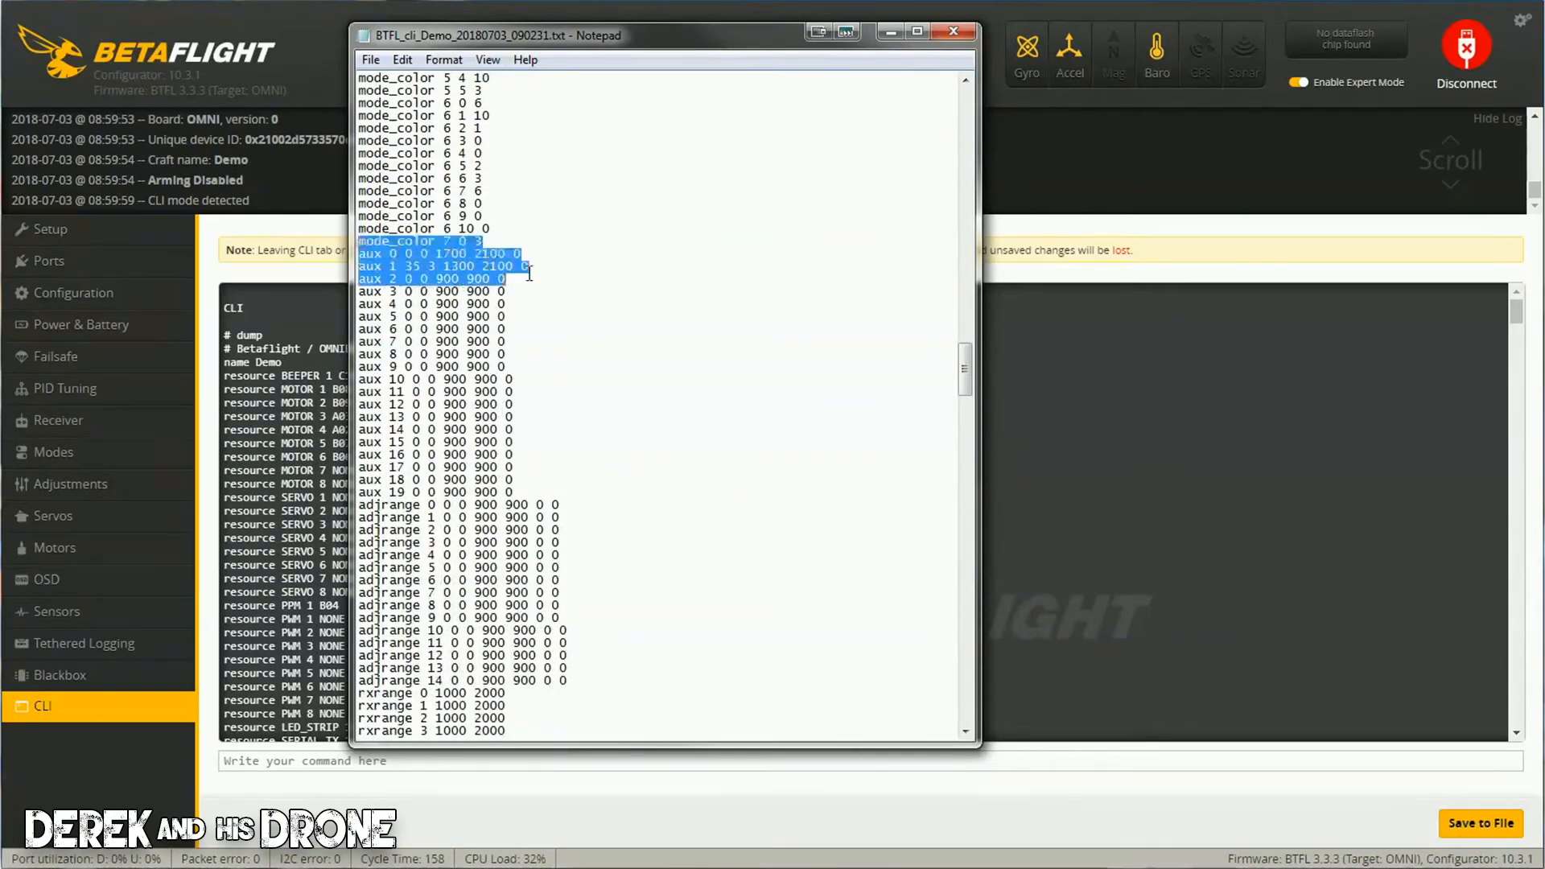
scroll("down", 3)
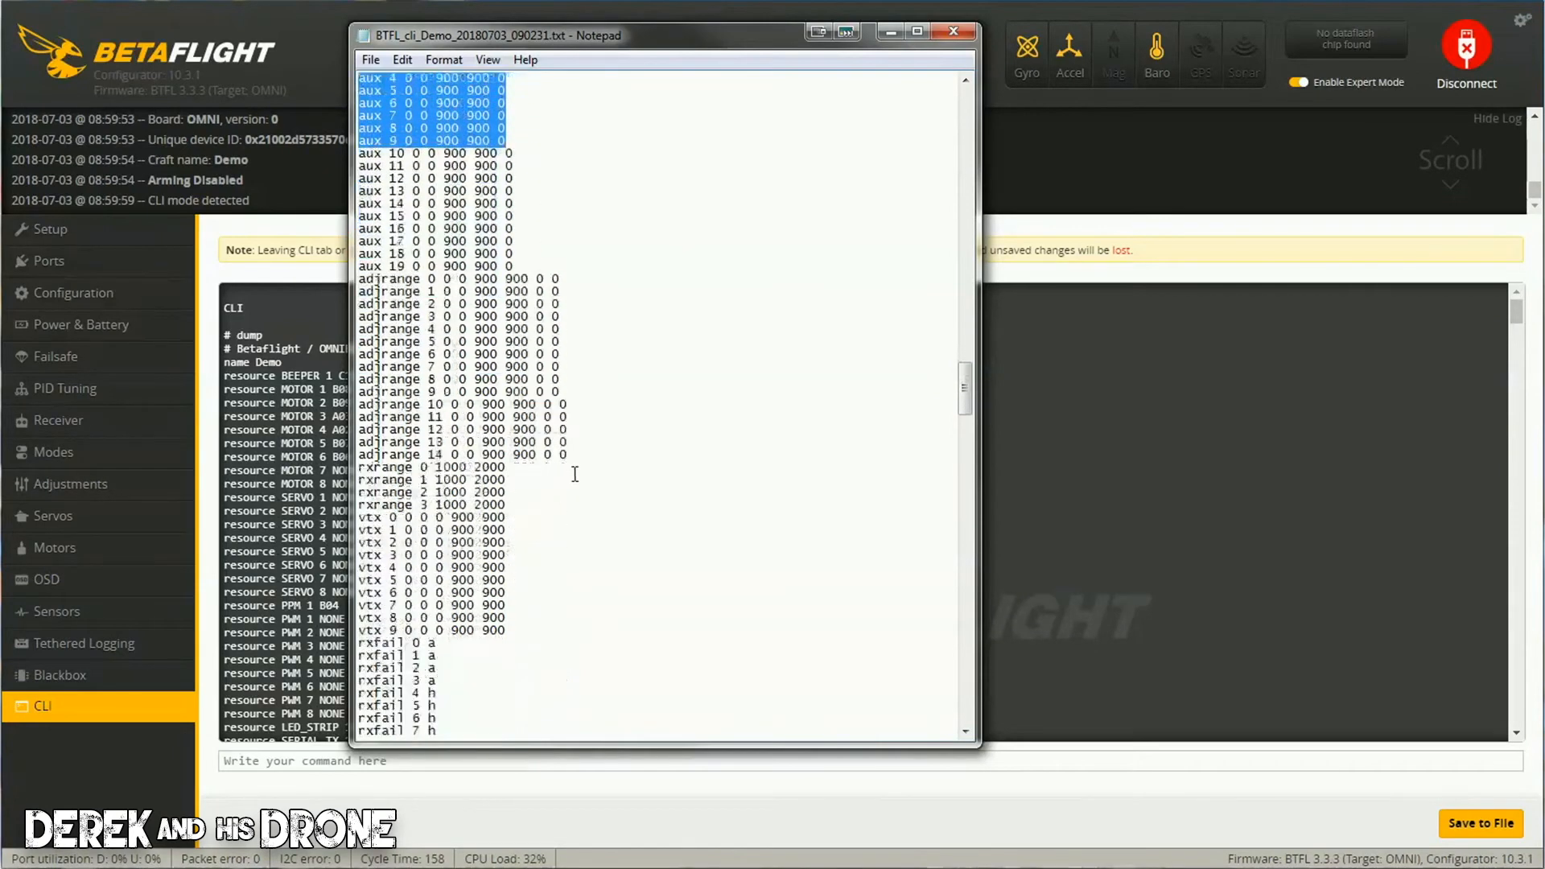
scroll("down", 3)
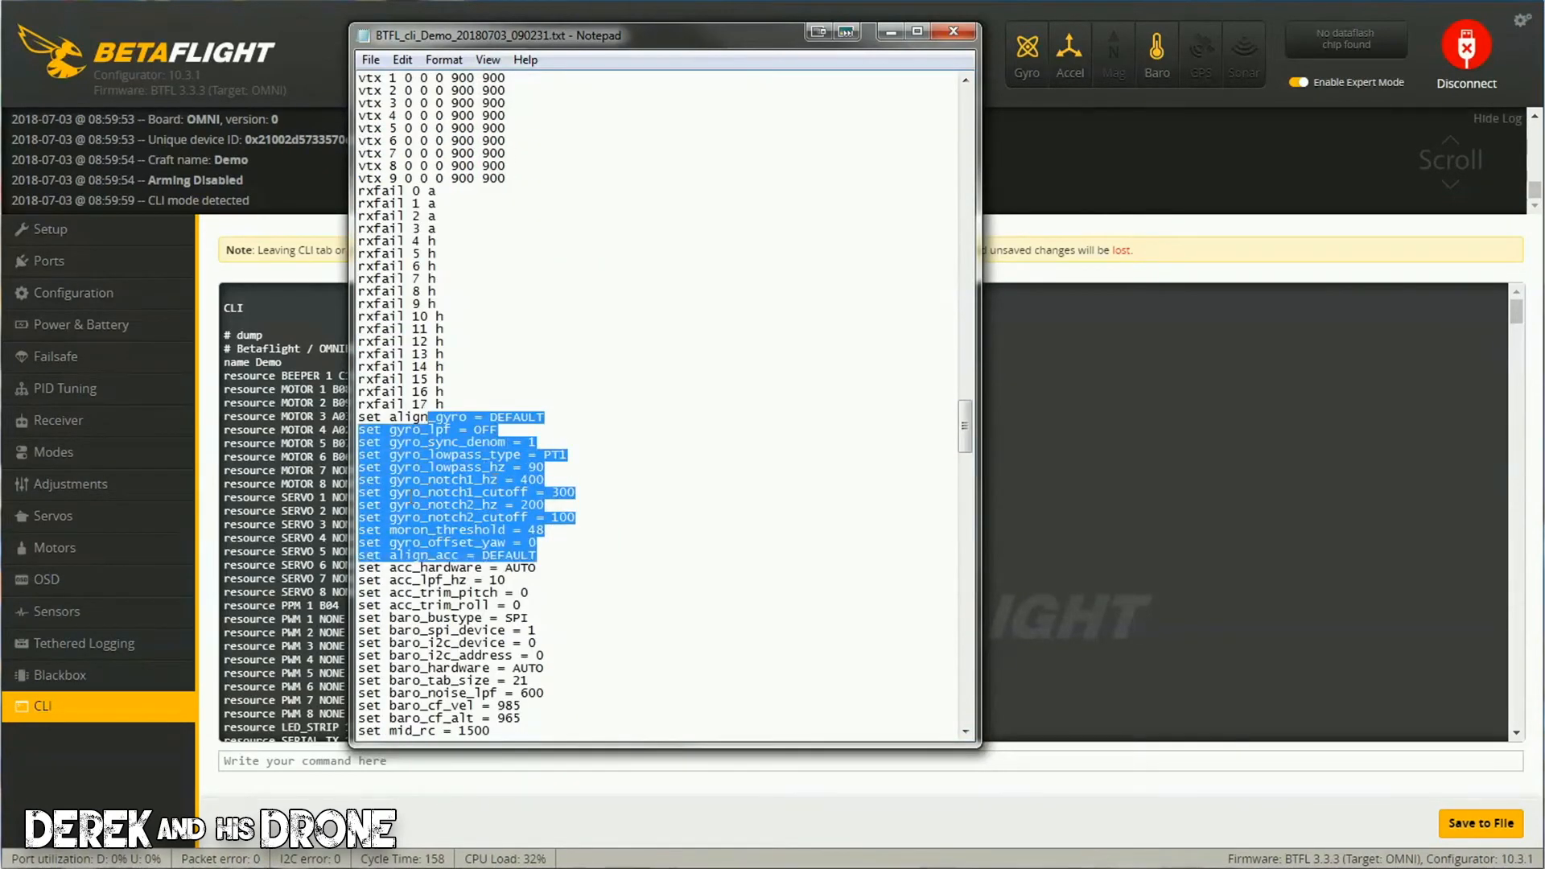
scroll("down", 3)
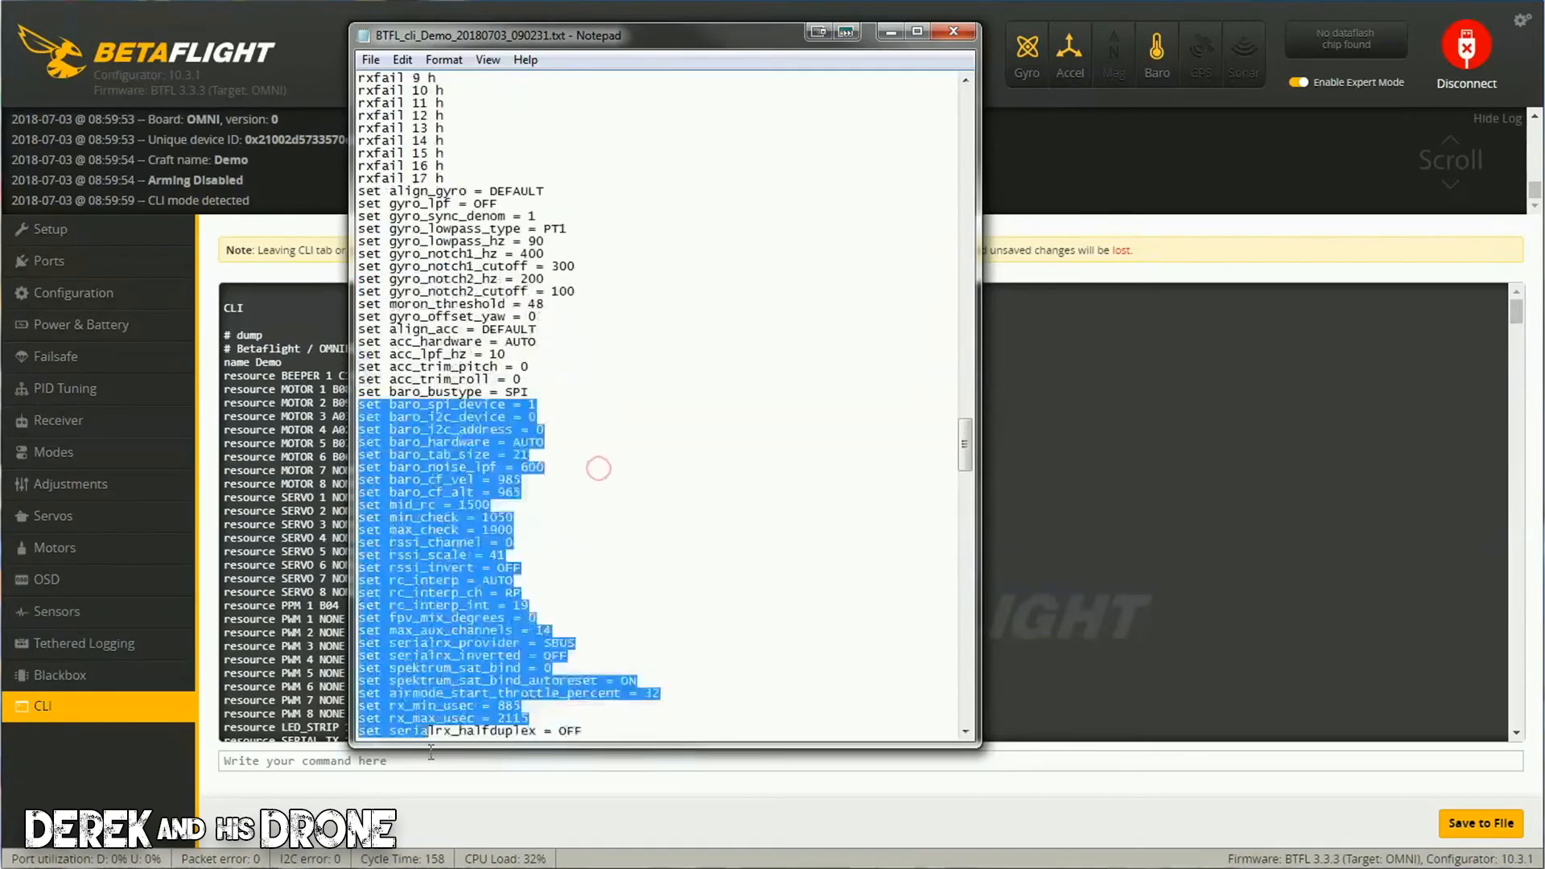
scroll("down", 3)
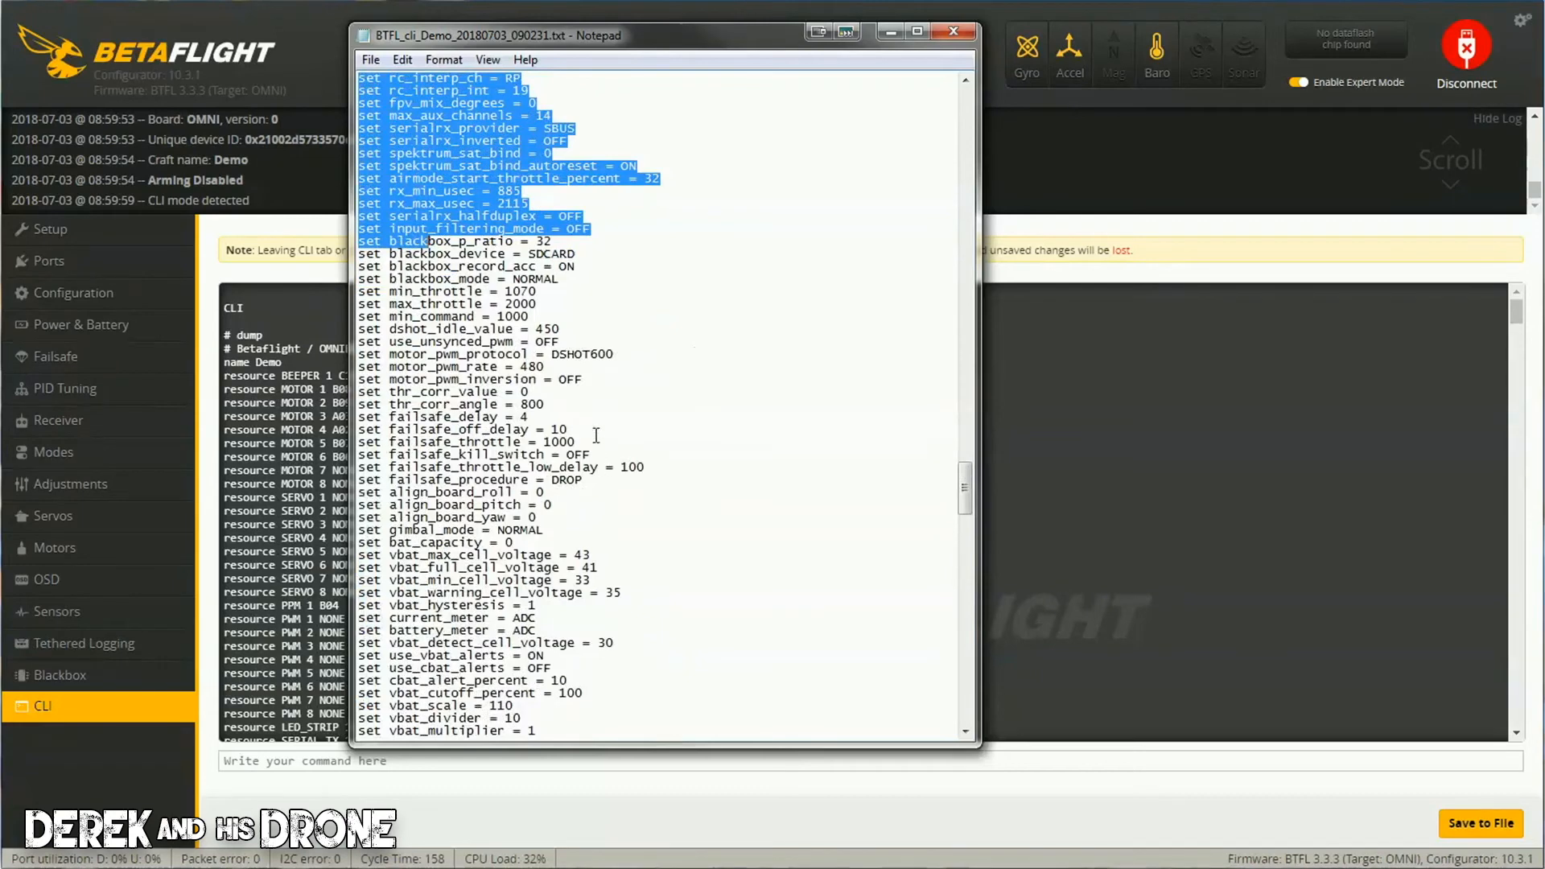
scroll("down", 3)
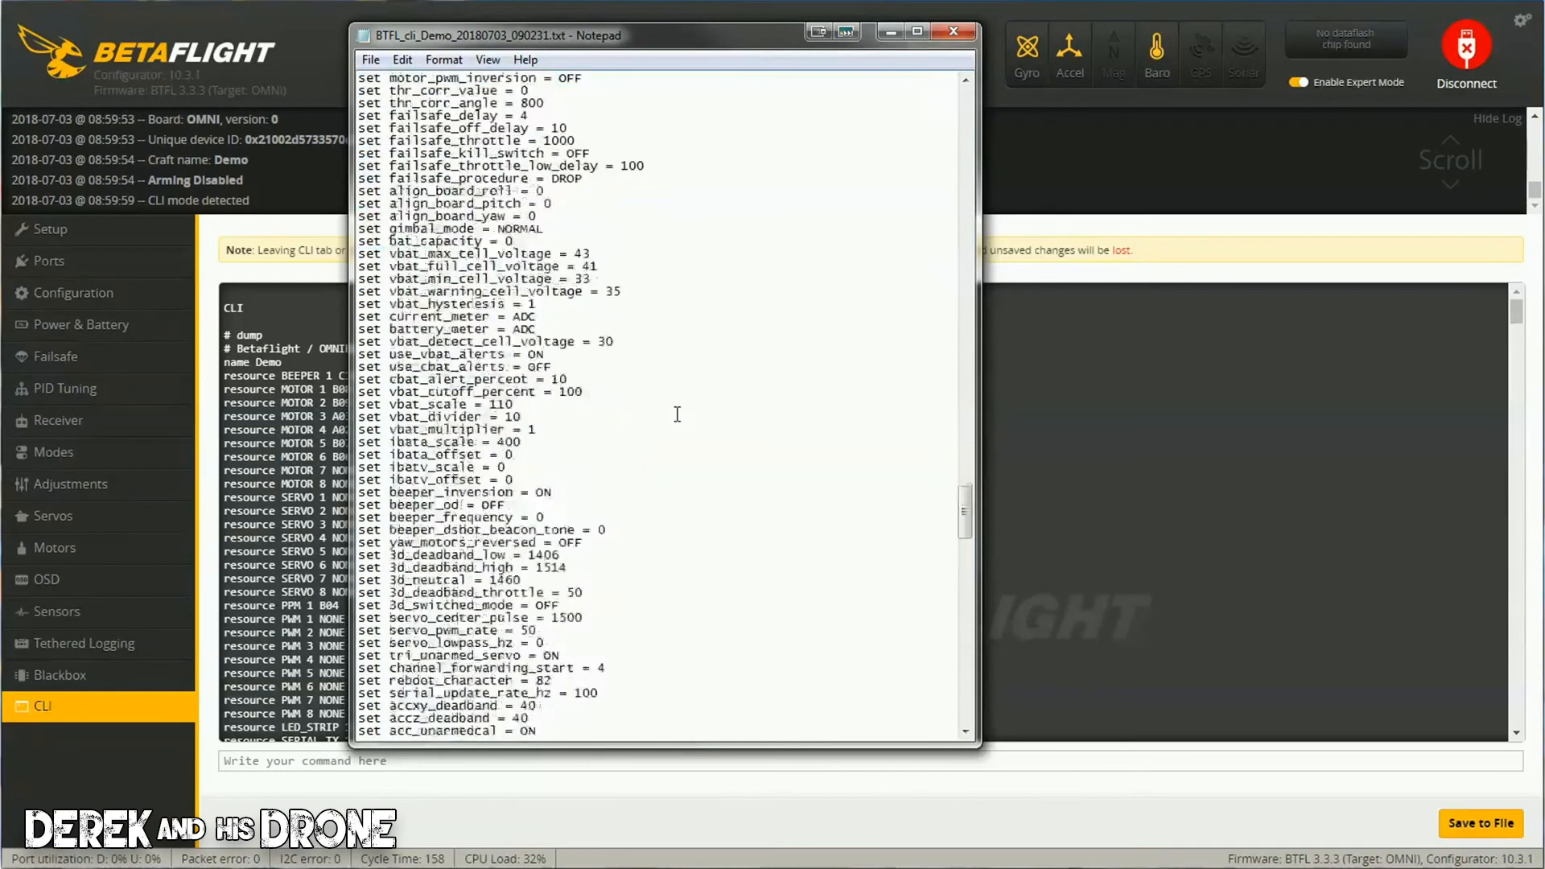
scroll("down", 3)
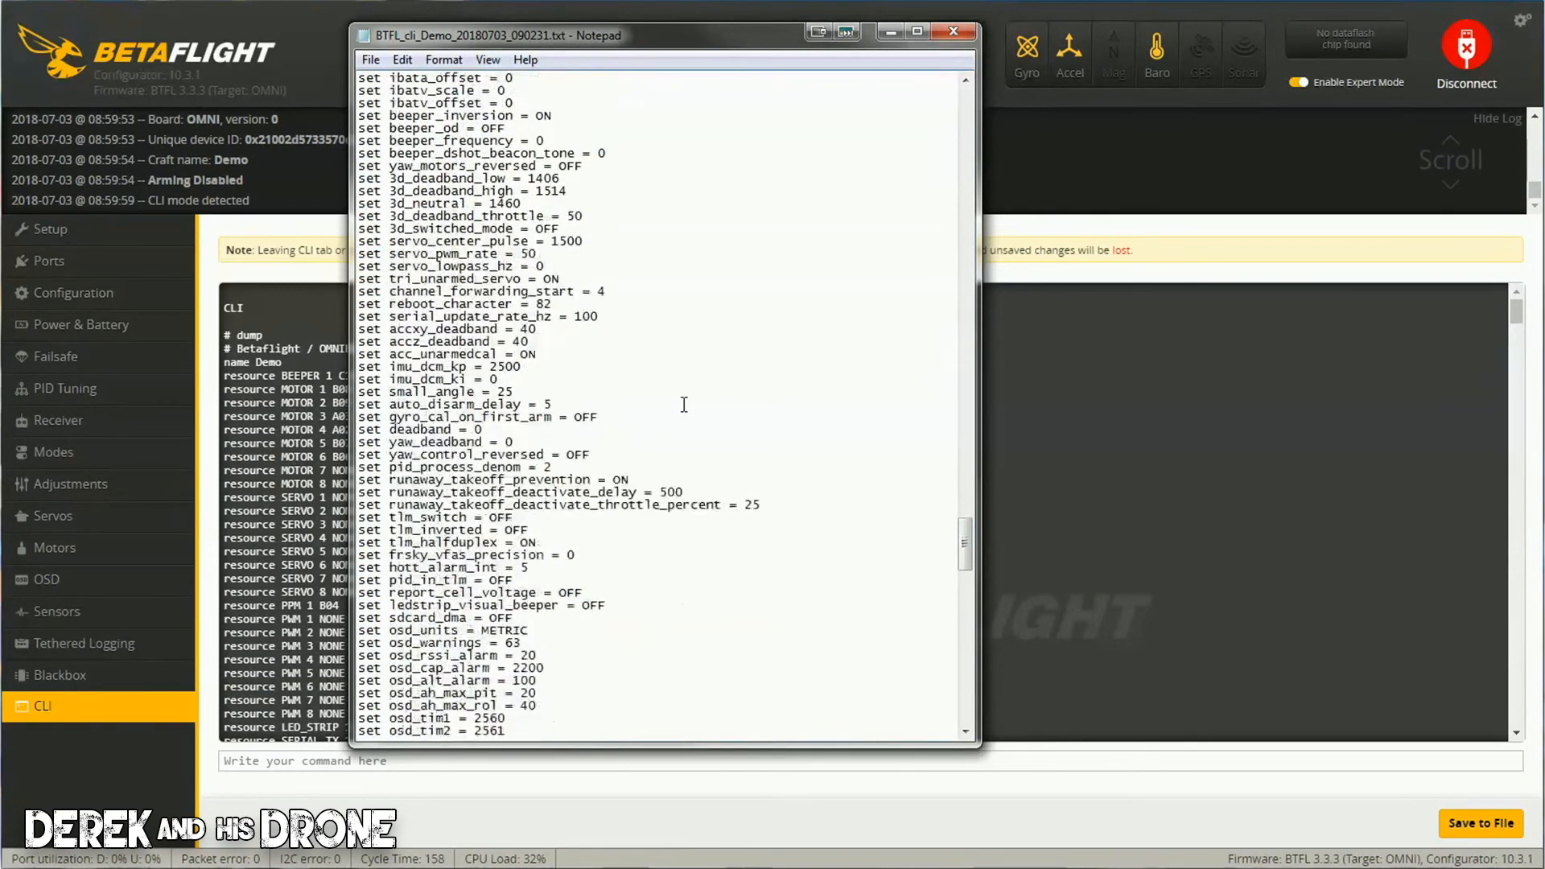